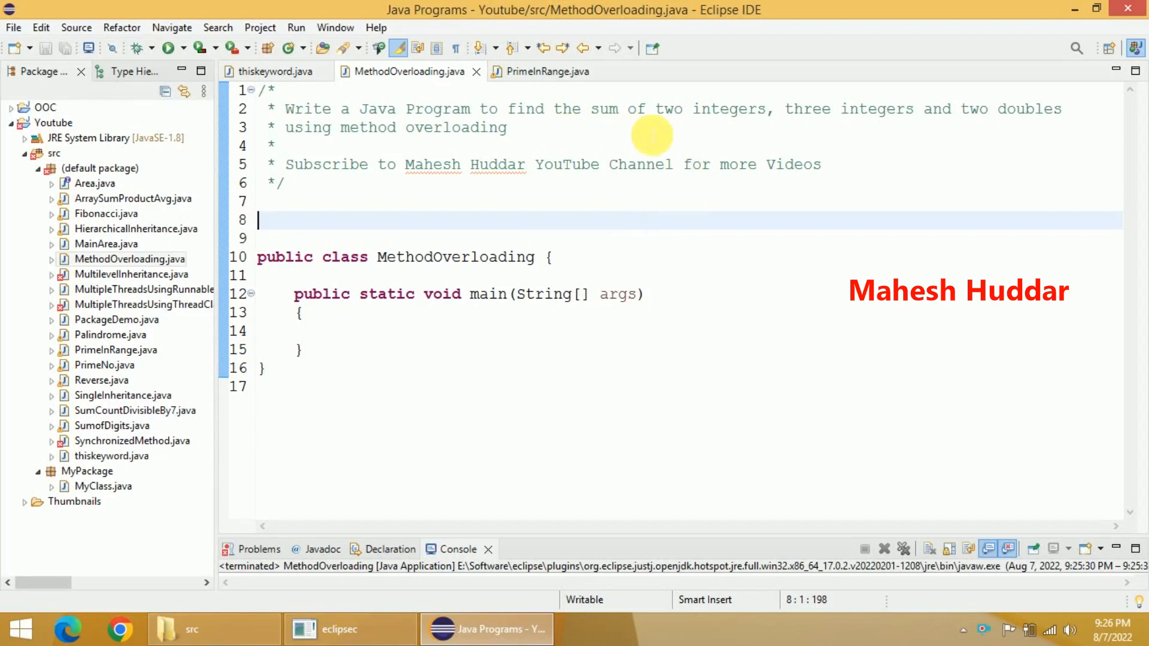
pyautogui.moveTo(869, 126)
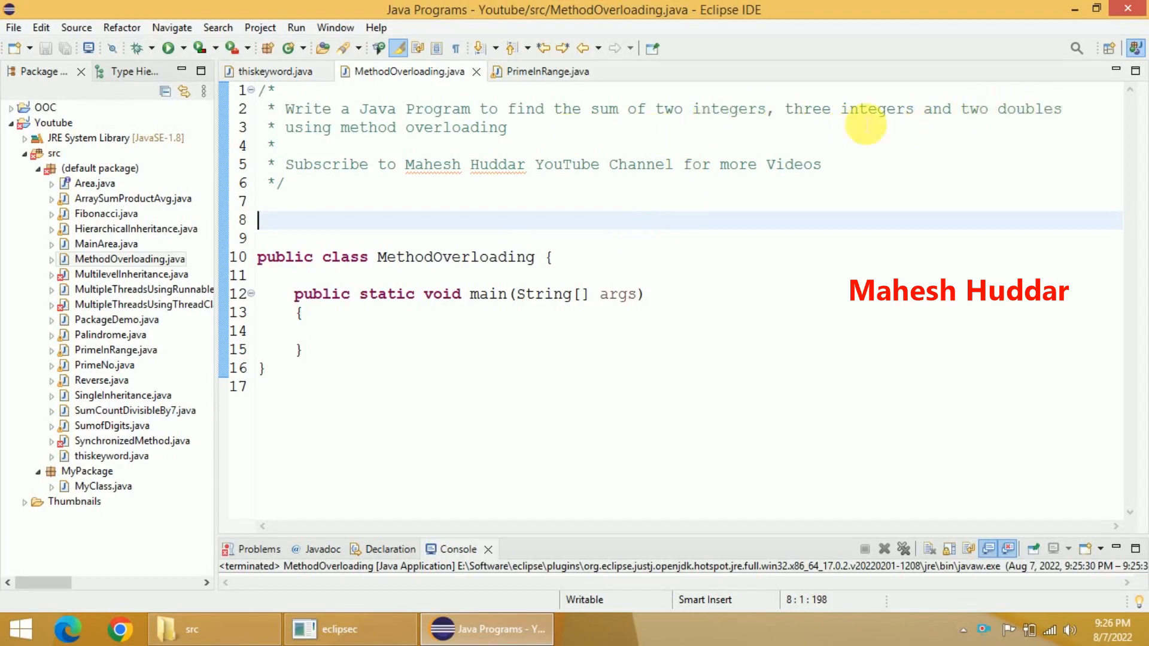
pyautogui.moveTo(490, 136)
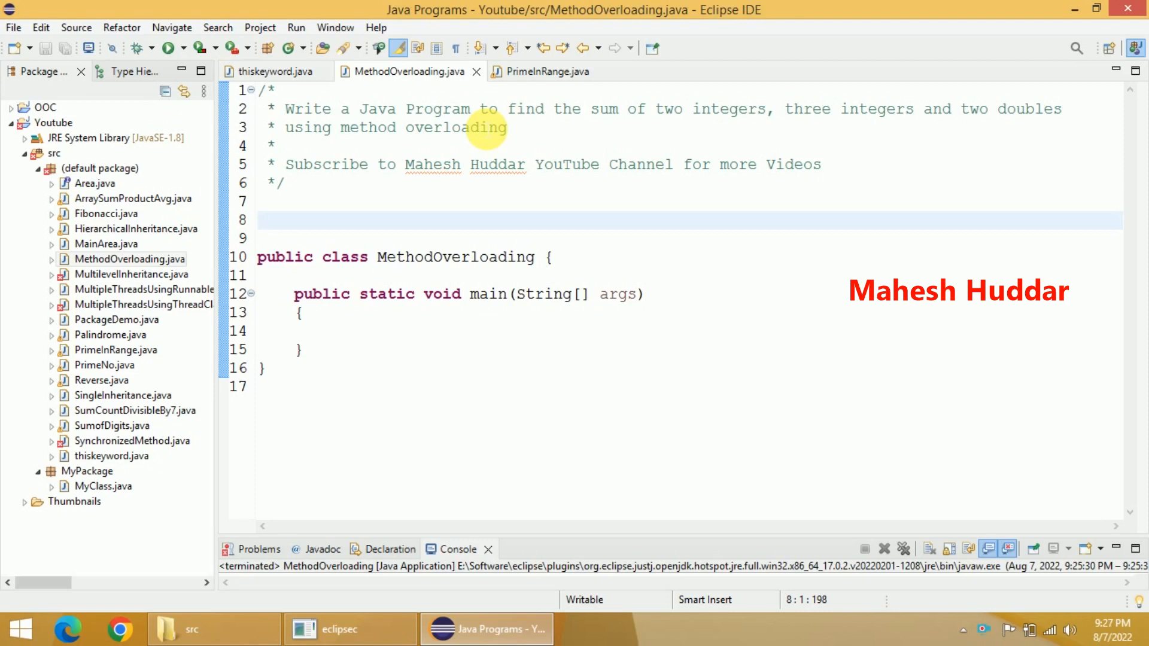
# Step: On line 8, declare class overload containing a void sum(int a, int b) method
pyautogui.click(260, 219)
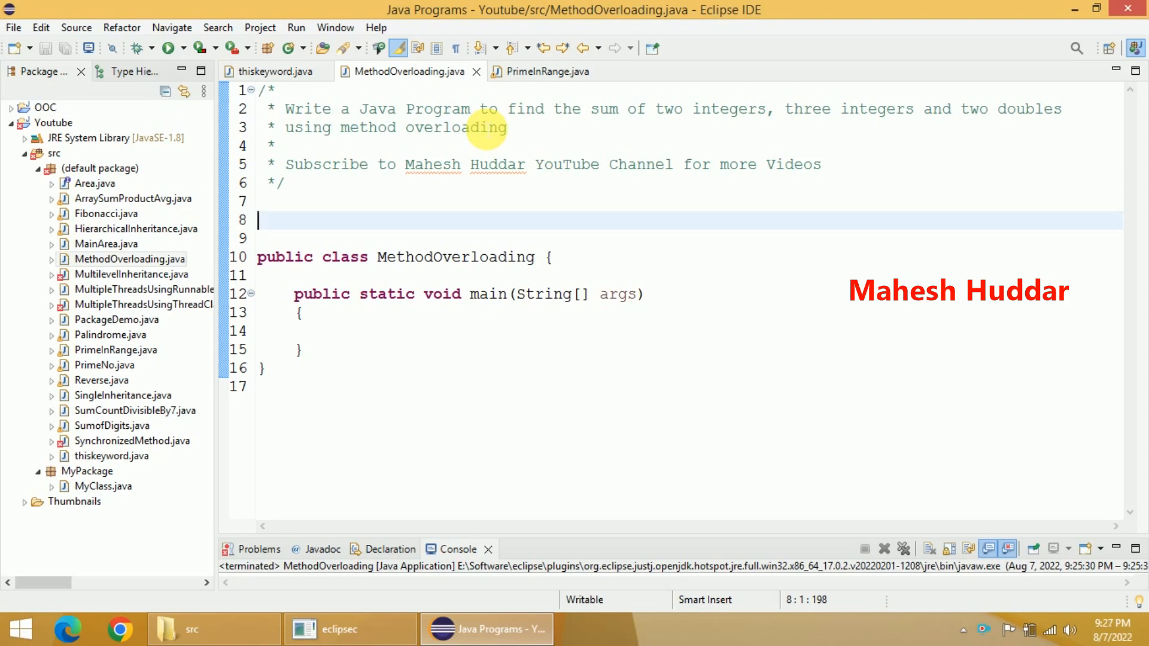
pyautogui.moveTo(368, 127)
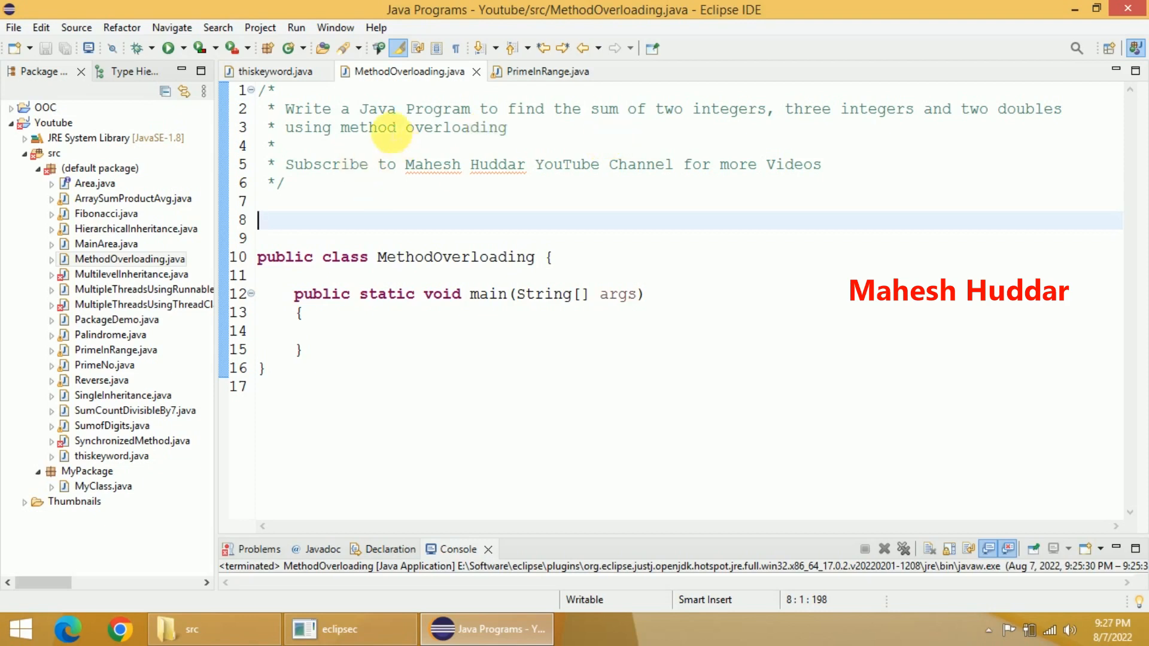
pyautogui.moveTo(660, 132)
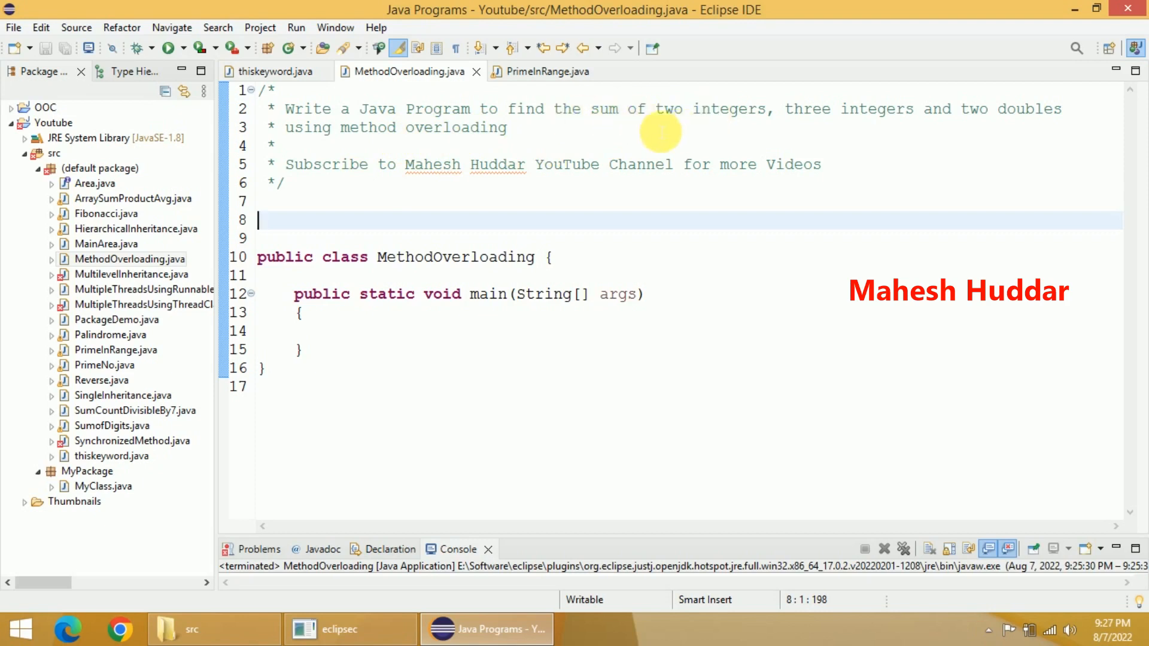
pyautogui.moveTo(350, 230)
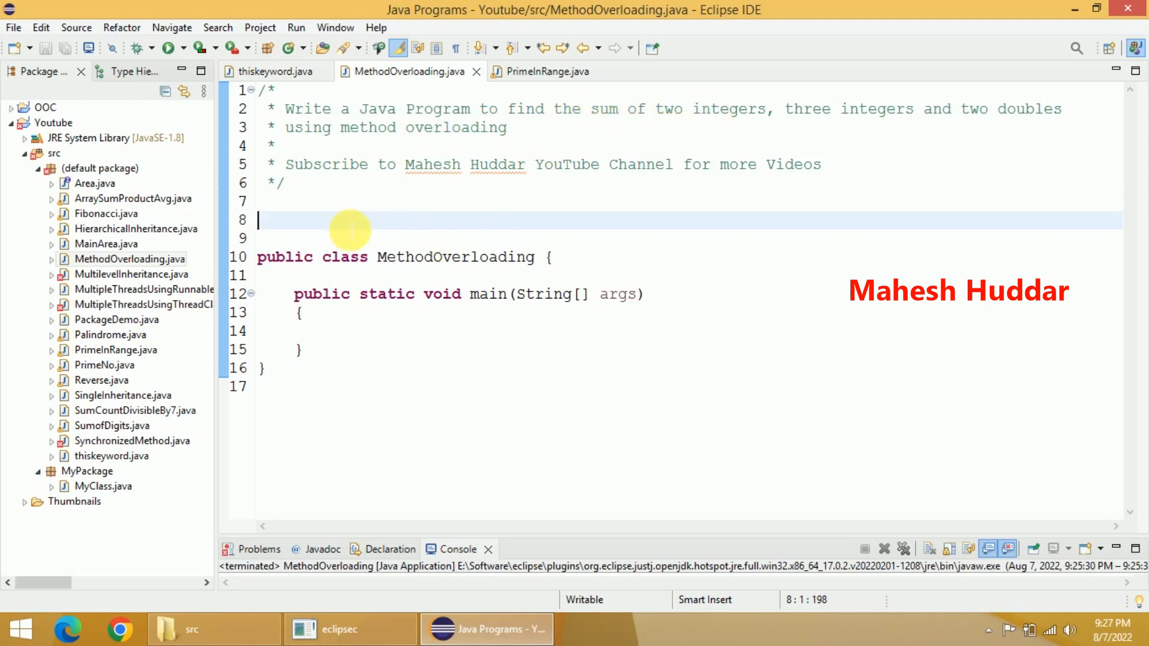
pyautogui.write('c')
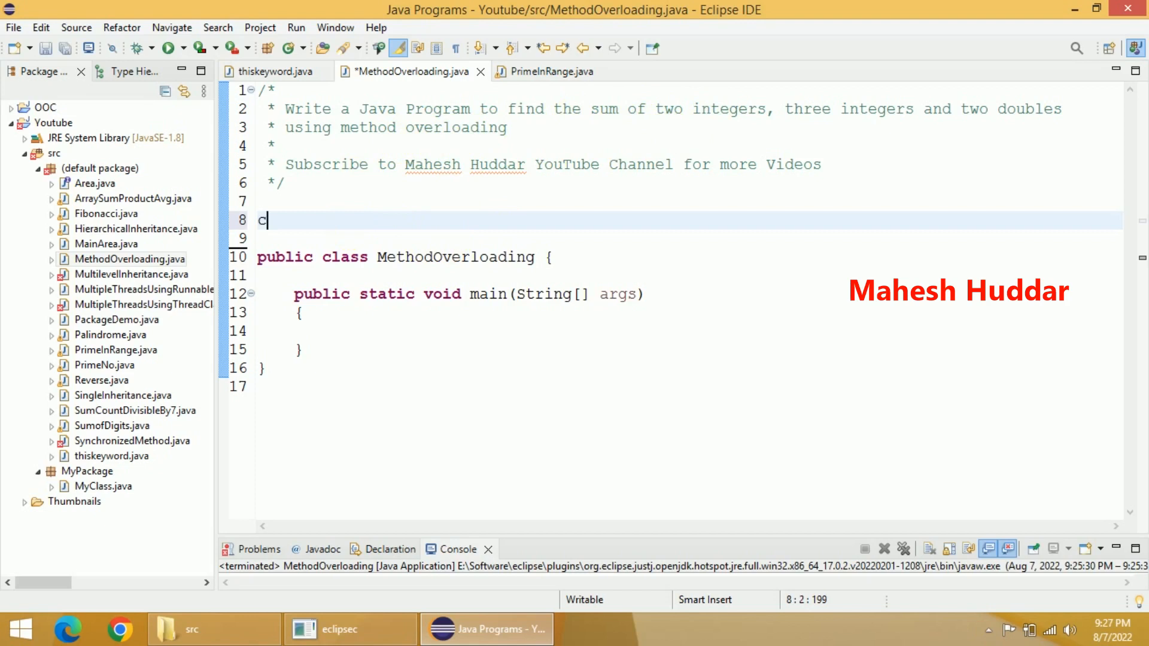
pyautogui.write('lass overload')
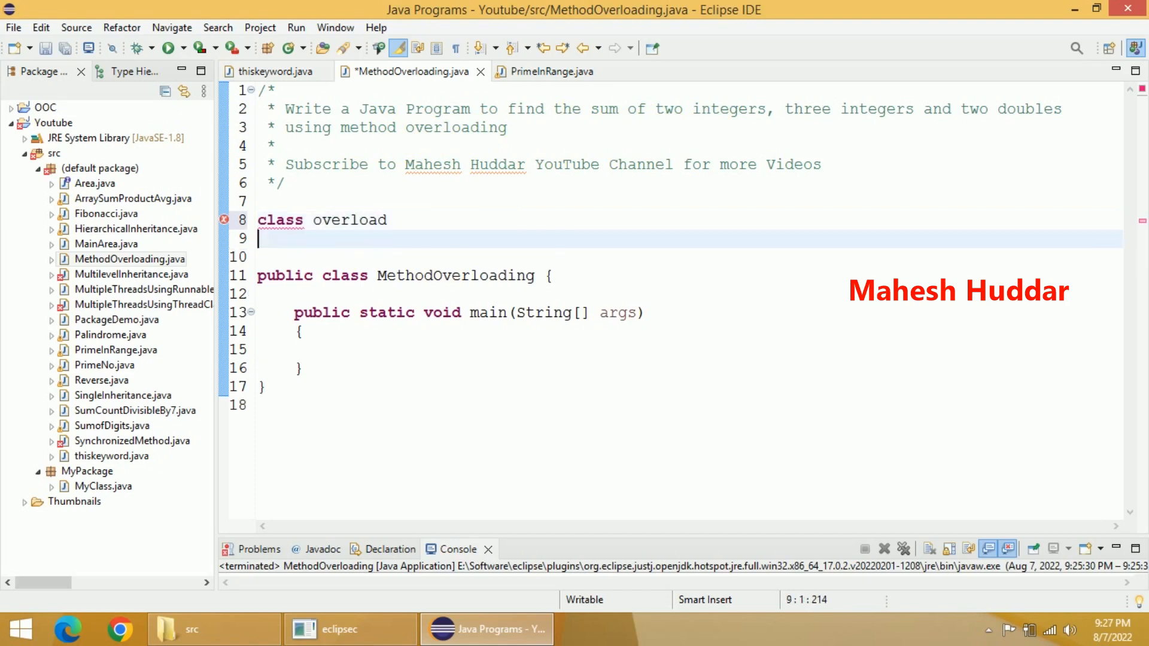
pyautogui.write('{')
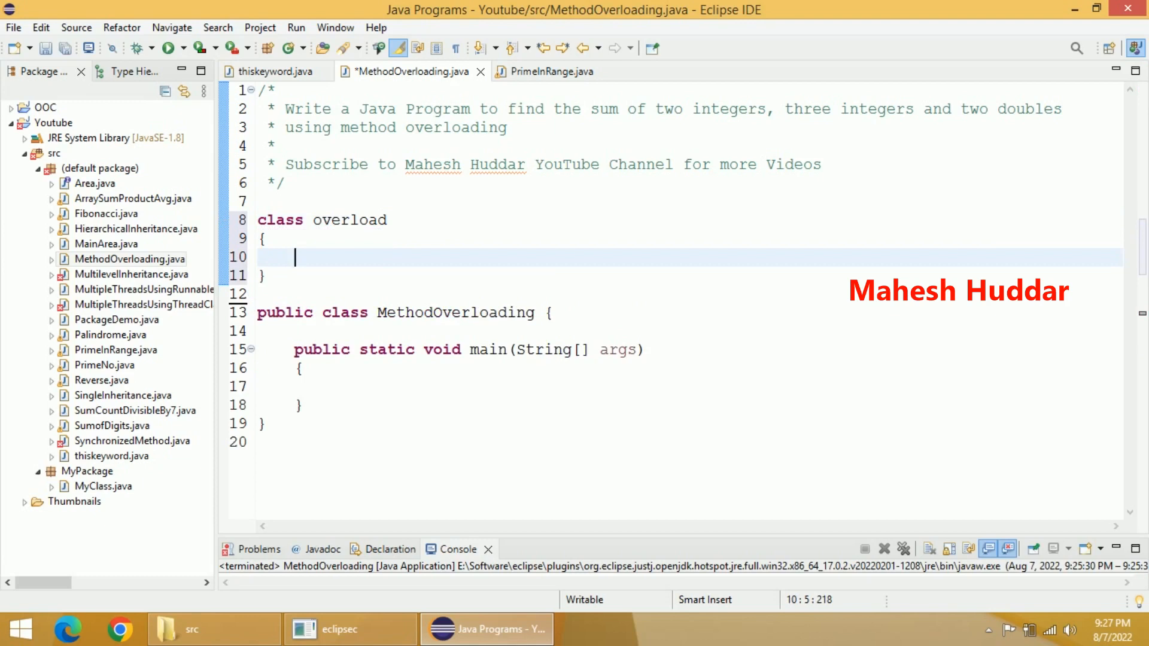
pyautogui.write('void sum(int a, int')
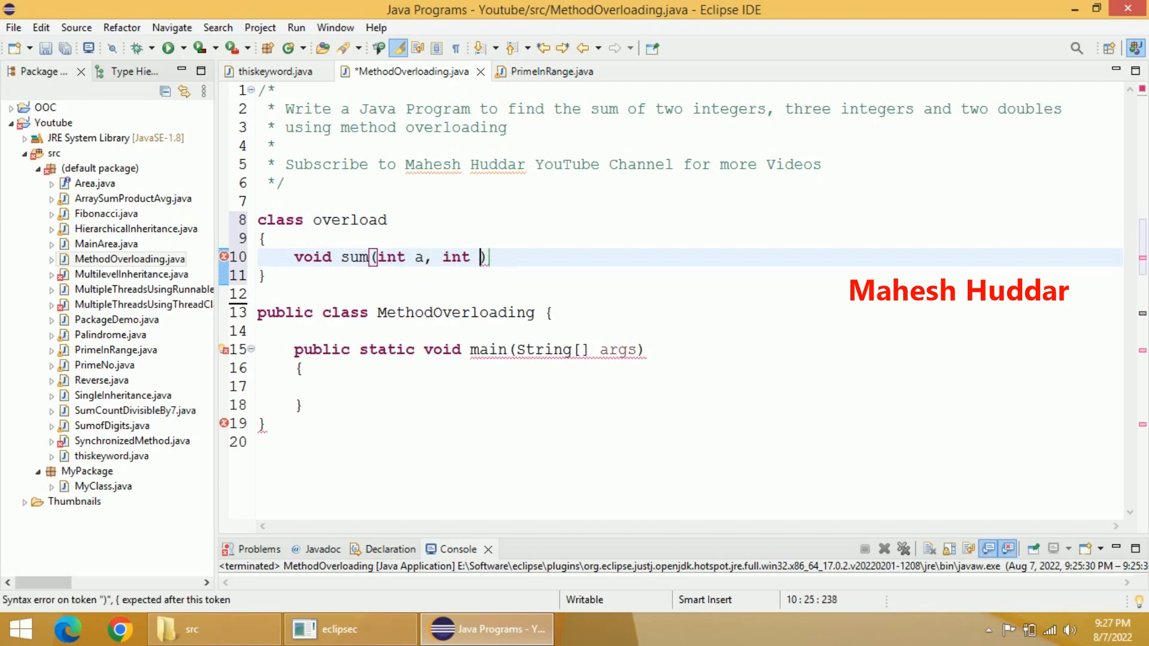
# Step: Make sum print "The sum of thw integers is " followed by (a+b)
pyautogui.write('b)')
pyautogui.write('{')
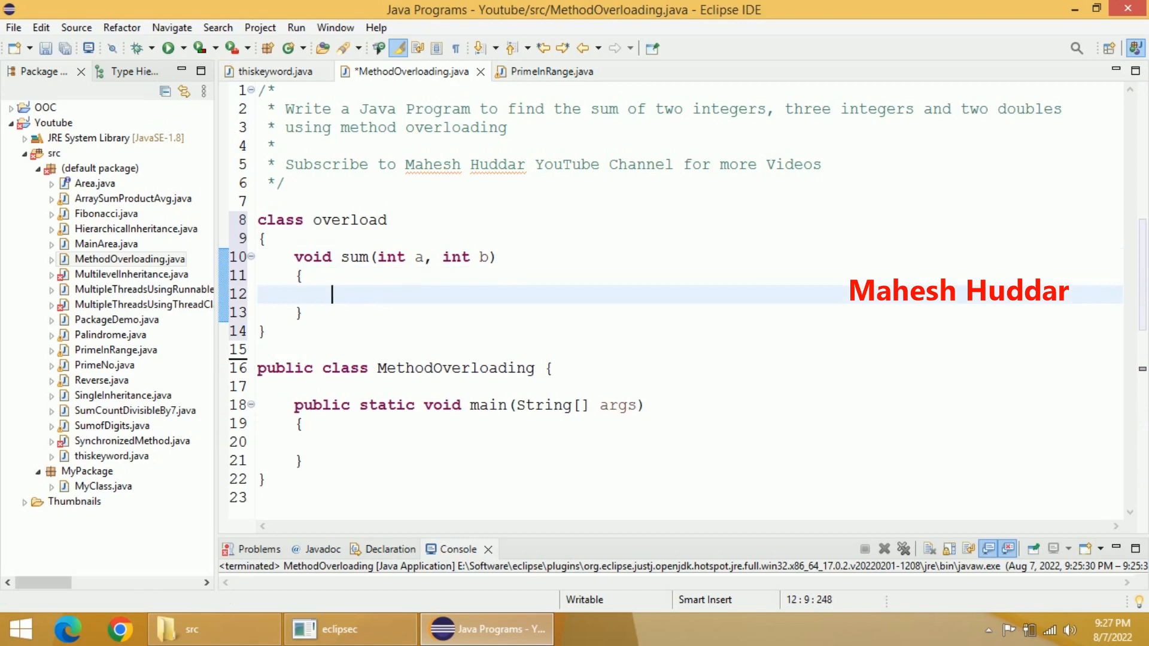
pyautogui.write('Sys')
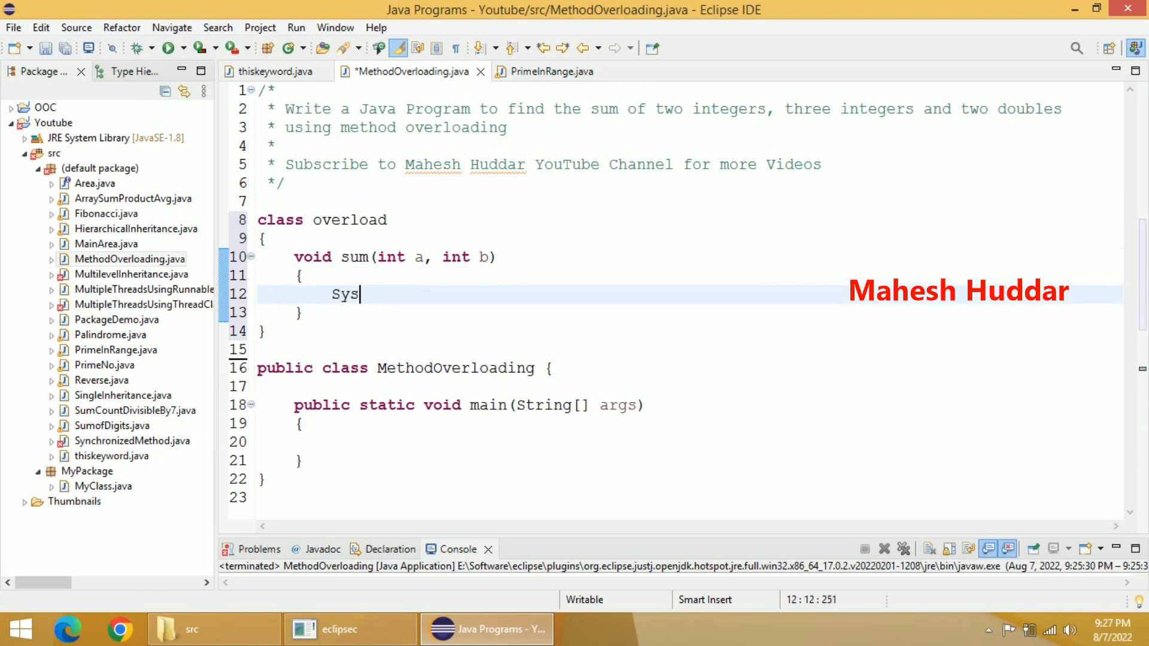
pyautogui.write('tem.out.println()')
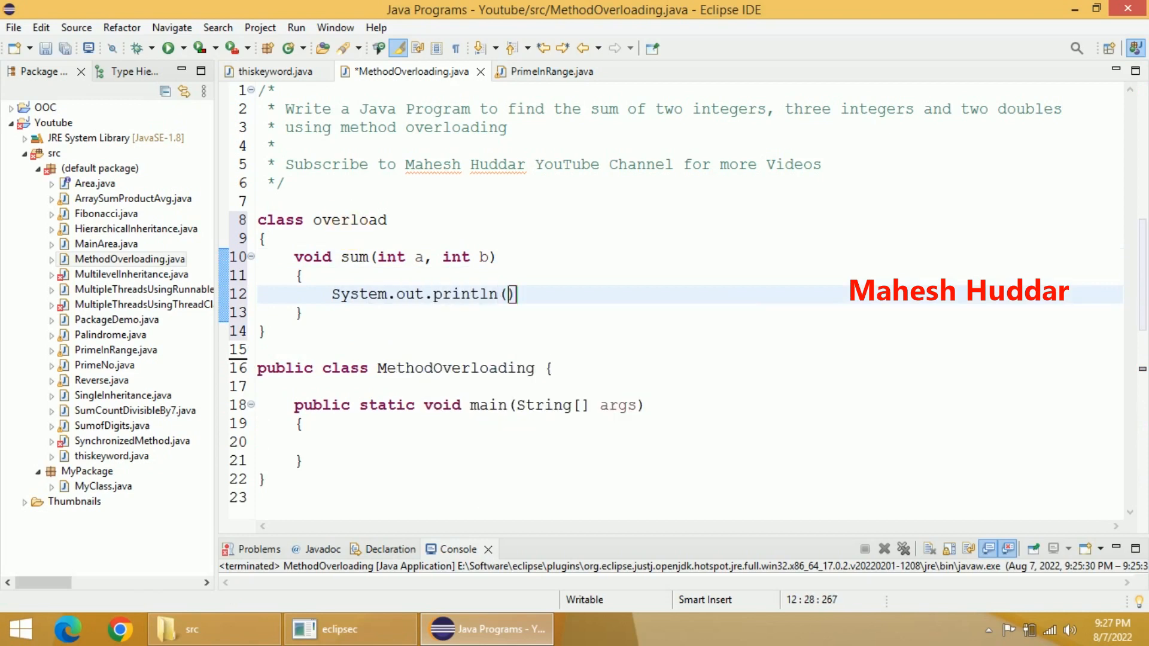
pyautogui.write('The "')
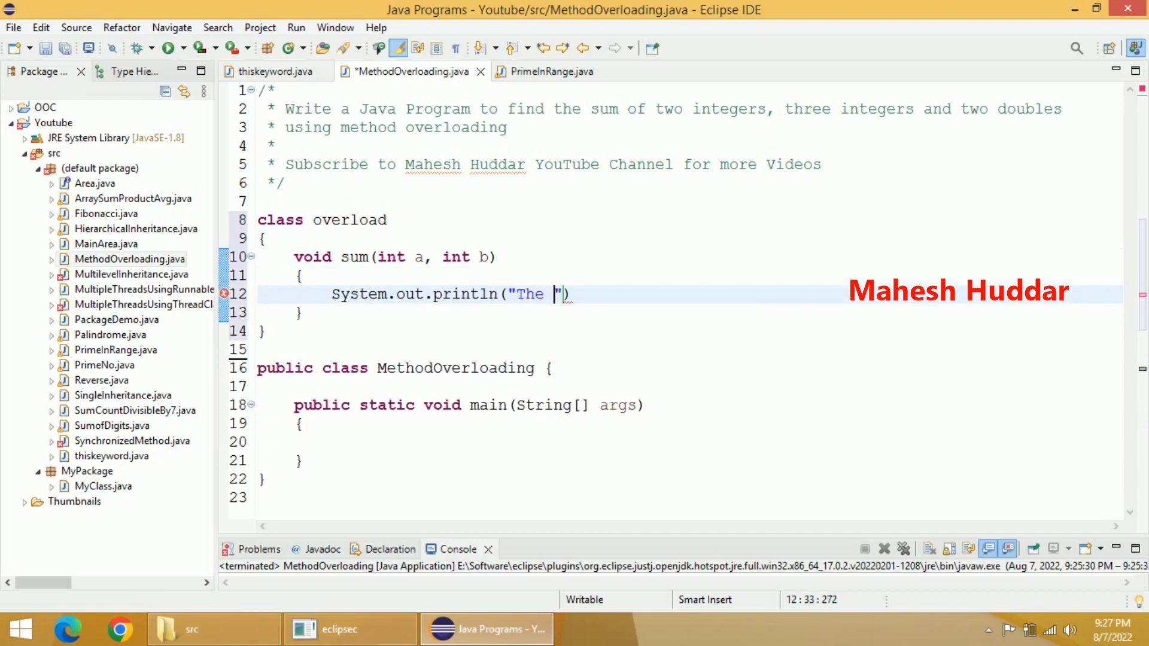
pyautogui.write('sum of')
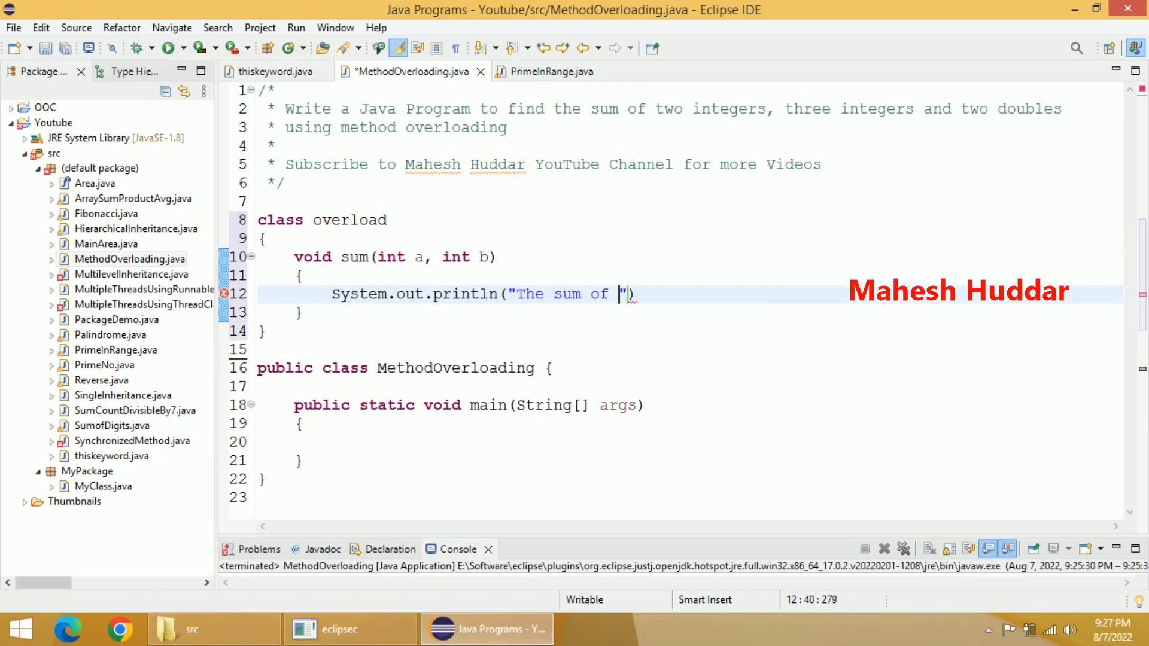
pyautogui.write('thw integ')
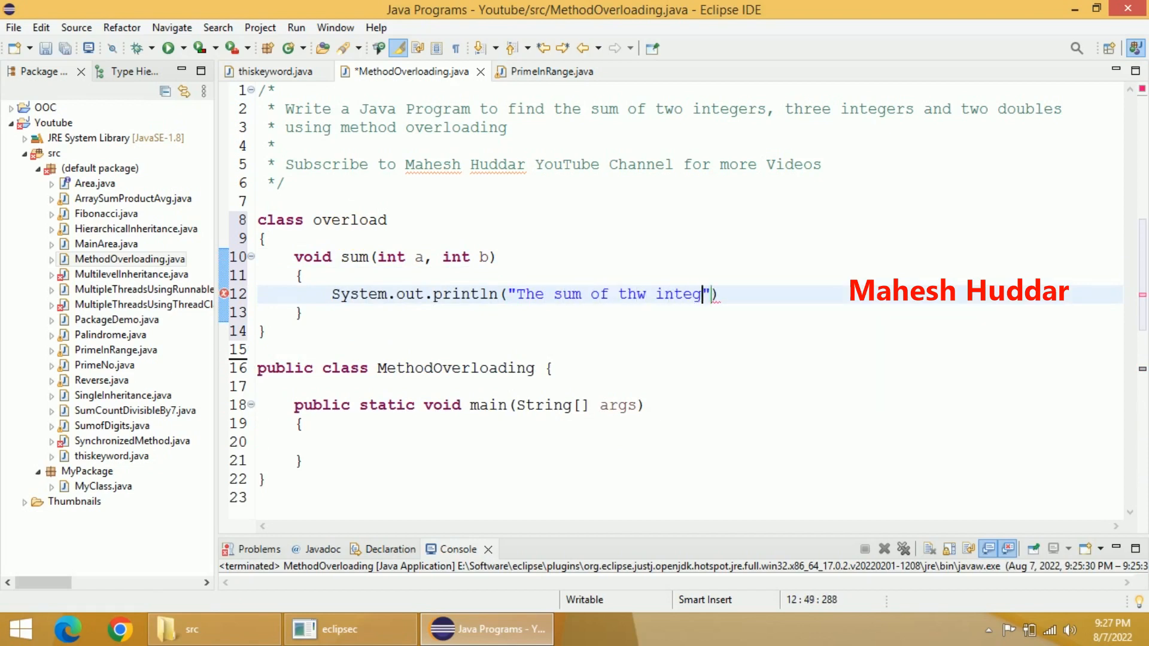
pyautogui.write('ers is')
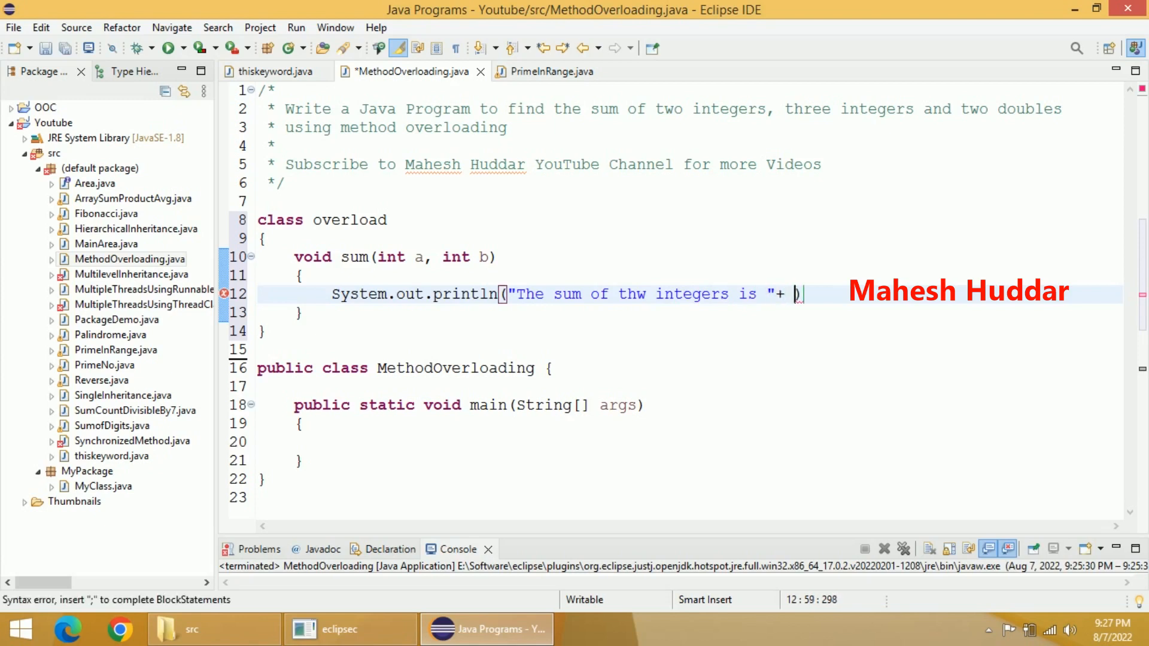
pyautogui.write('(a+b')
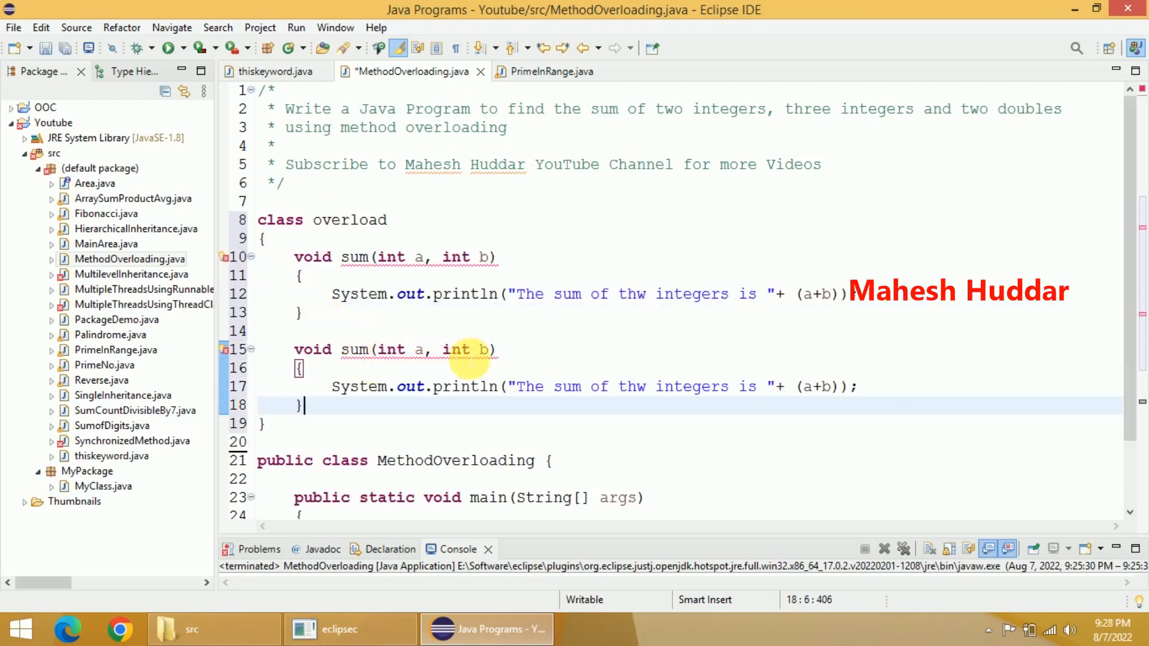
# Step: Give the duplicated sum an int c parameter, printing a+b+c as "three integers"
pyautogui.write(', in')
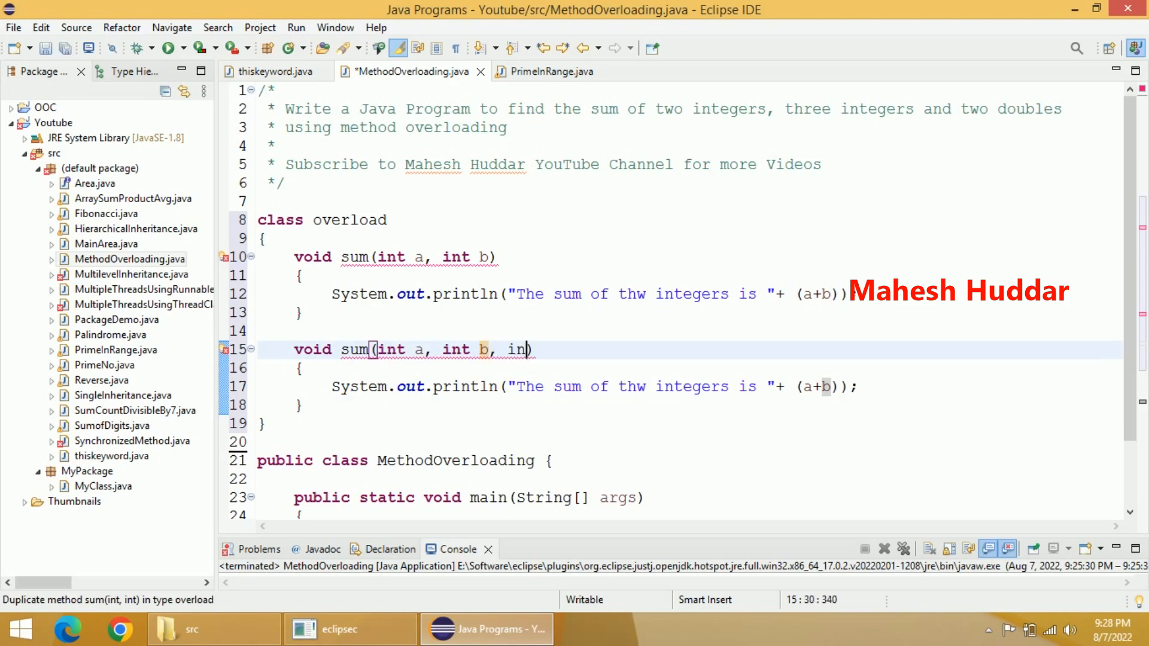
pyautogui.write('t c')
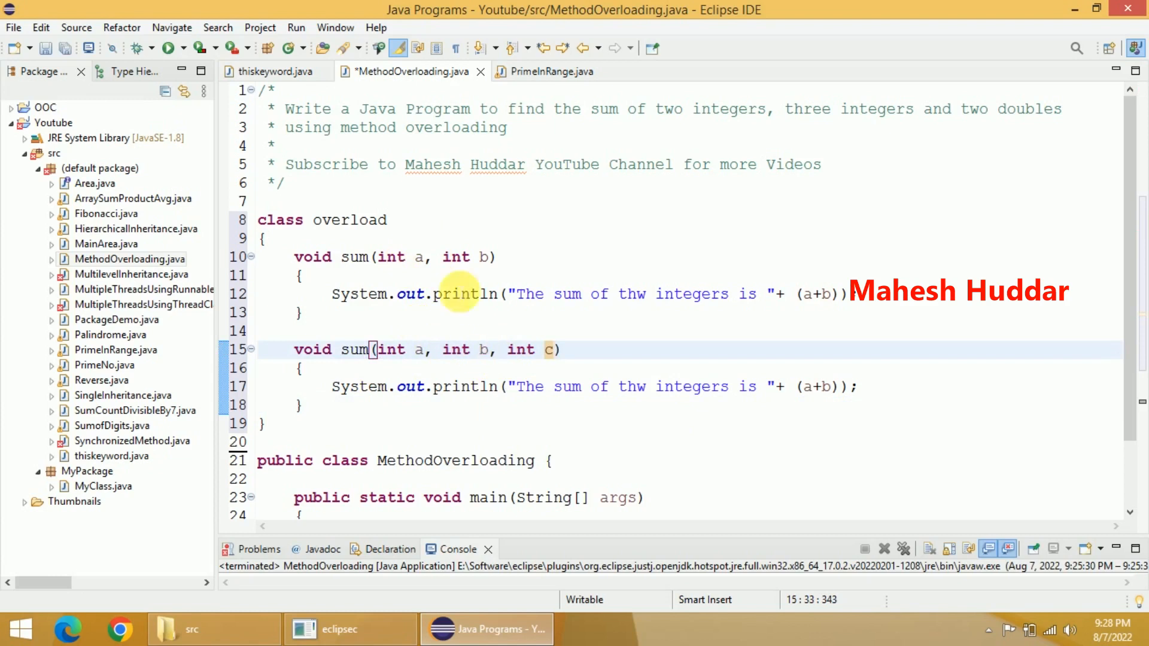
pyautogui.moveTo(538, 397)
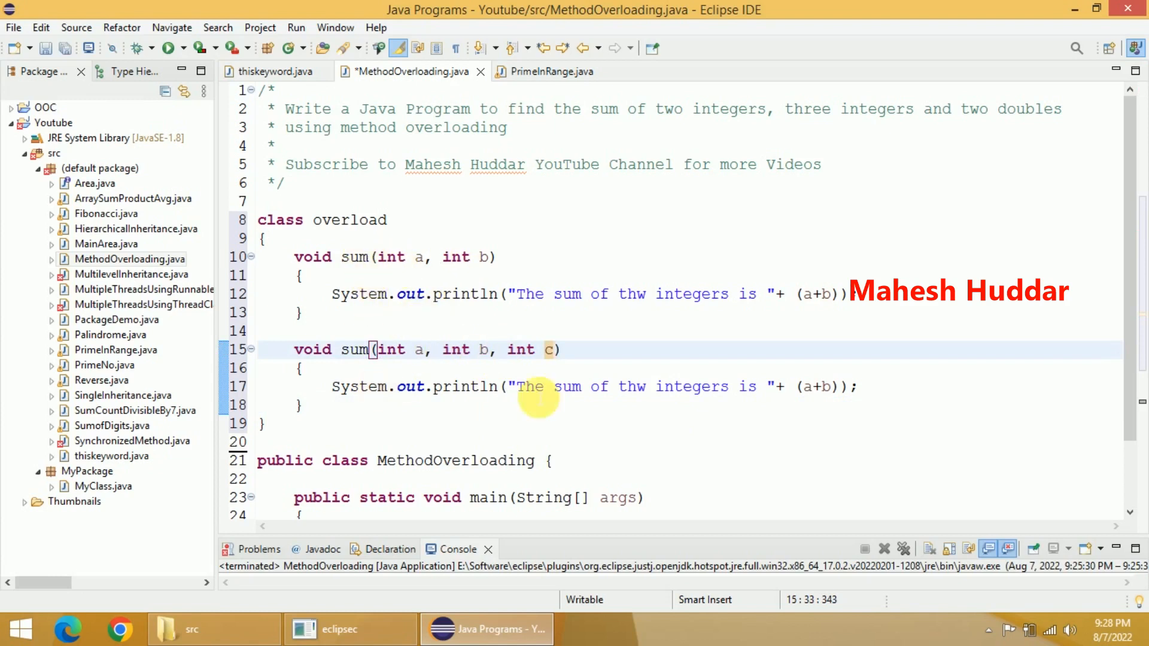
pyautogui.click(799, 387)
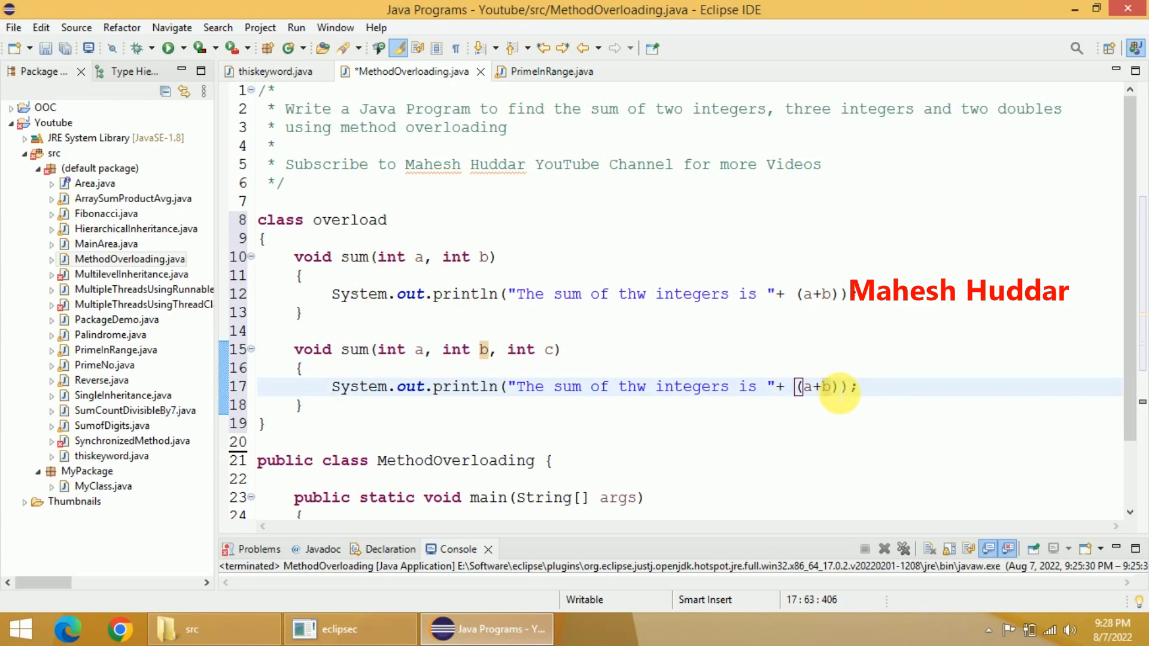
pyautogui.write('+c')
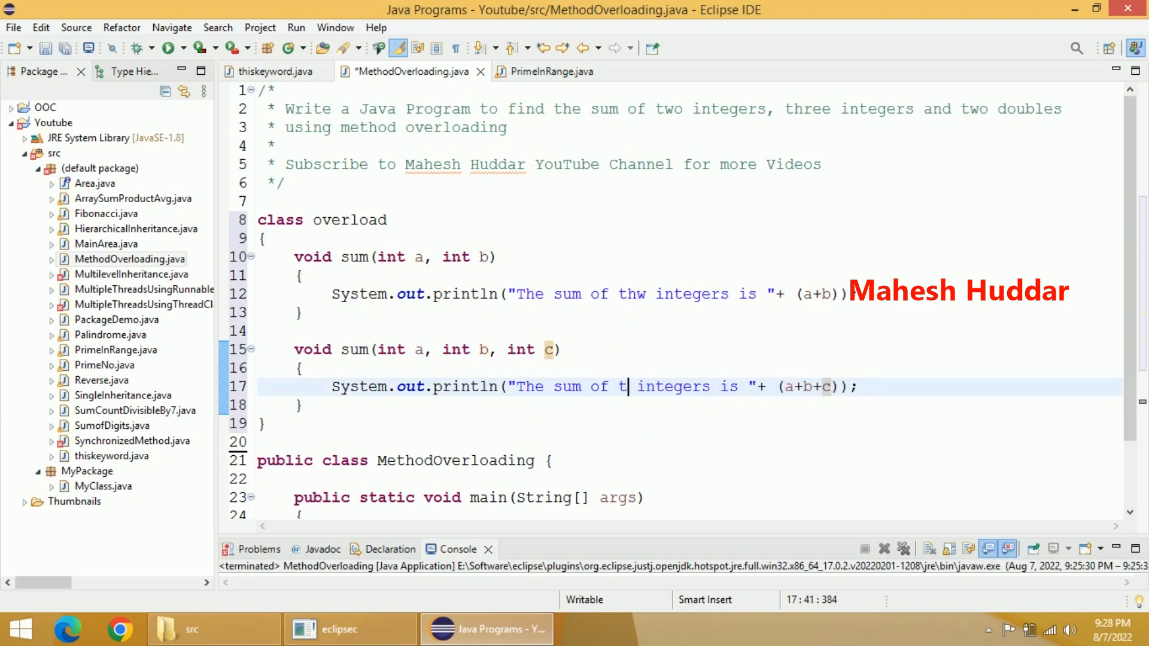
pyautogui.write('hree')
pyautogui.click(690, 294)
pyautogui.write('o')
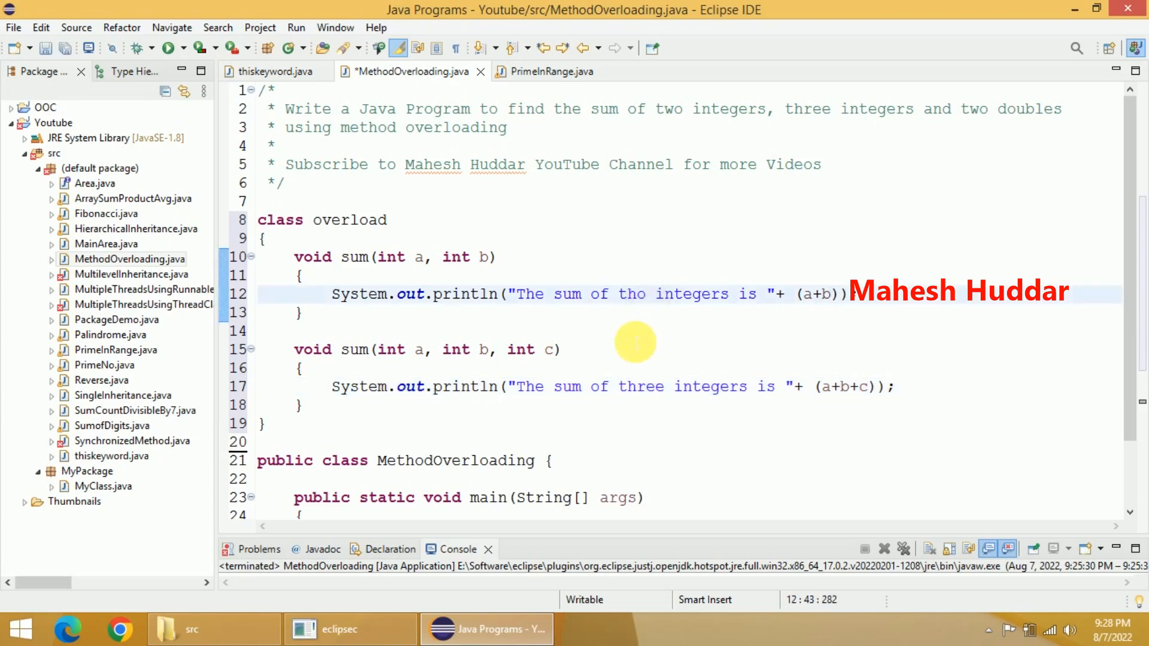
pyautogui.moveTo(696, 109)
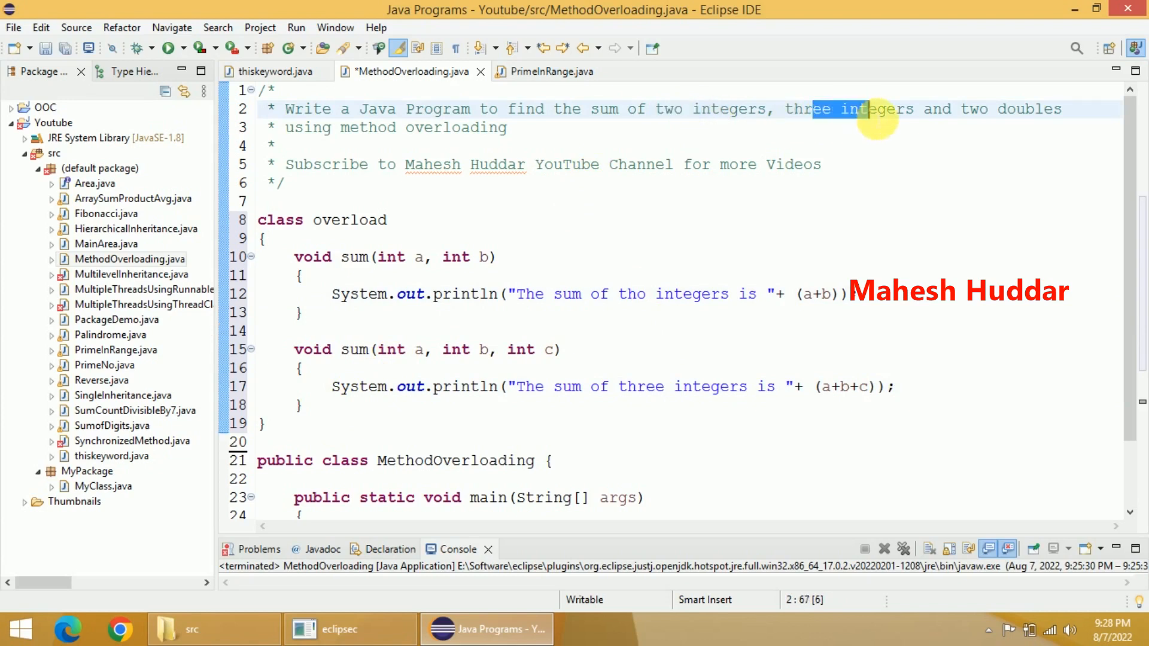
pyautogui.moveTo(579, 294)
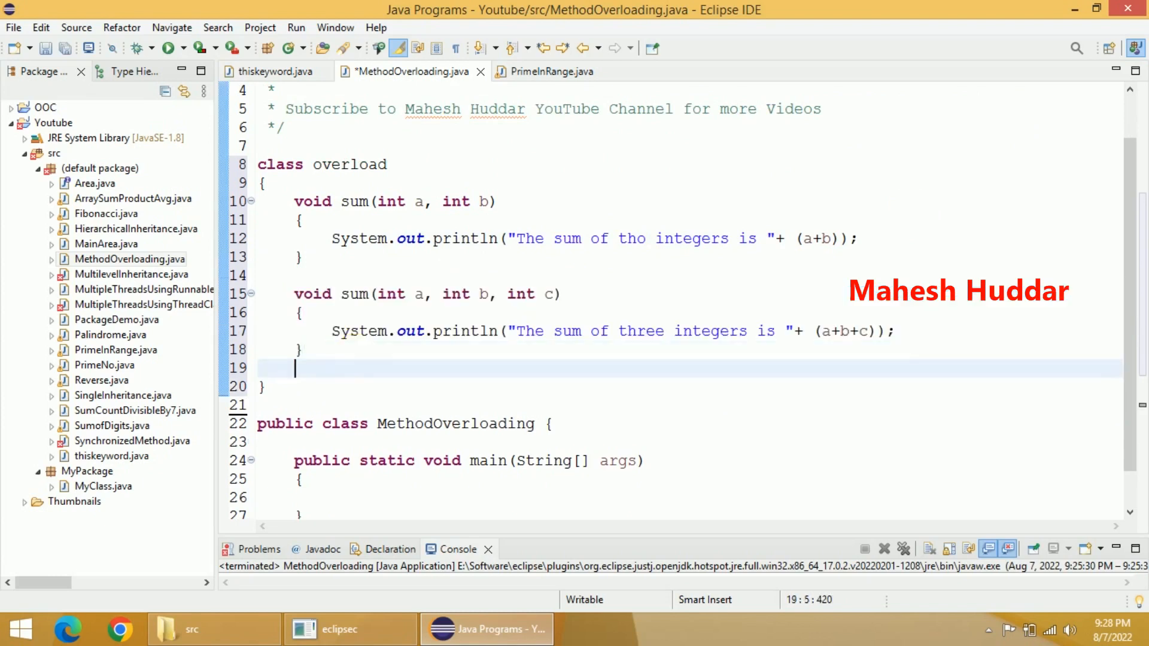
# Step: Turn the copied method into sum(double a, double b) printing the doubles' message with a+b
pyautogui.write('void sum(int a, int b, int c)')
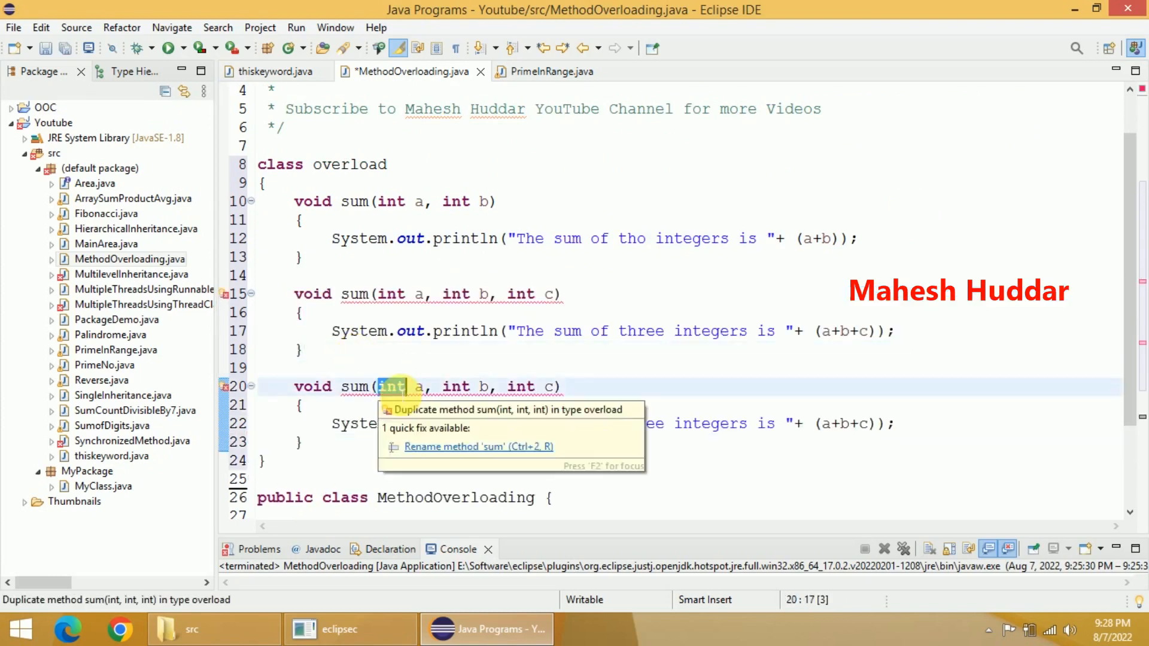
pyautogui.write('double')
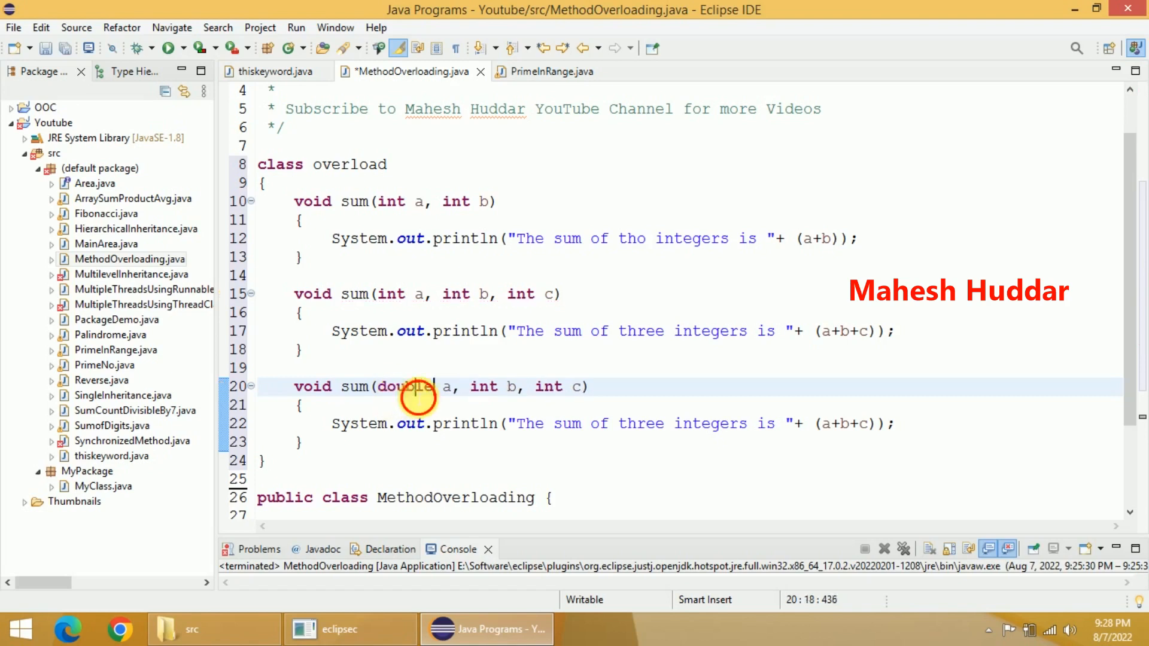
pyautogui.doubleClick(483, 387)
pyautogui.write('double')
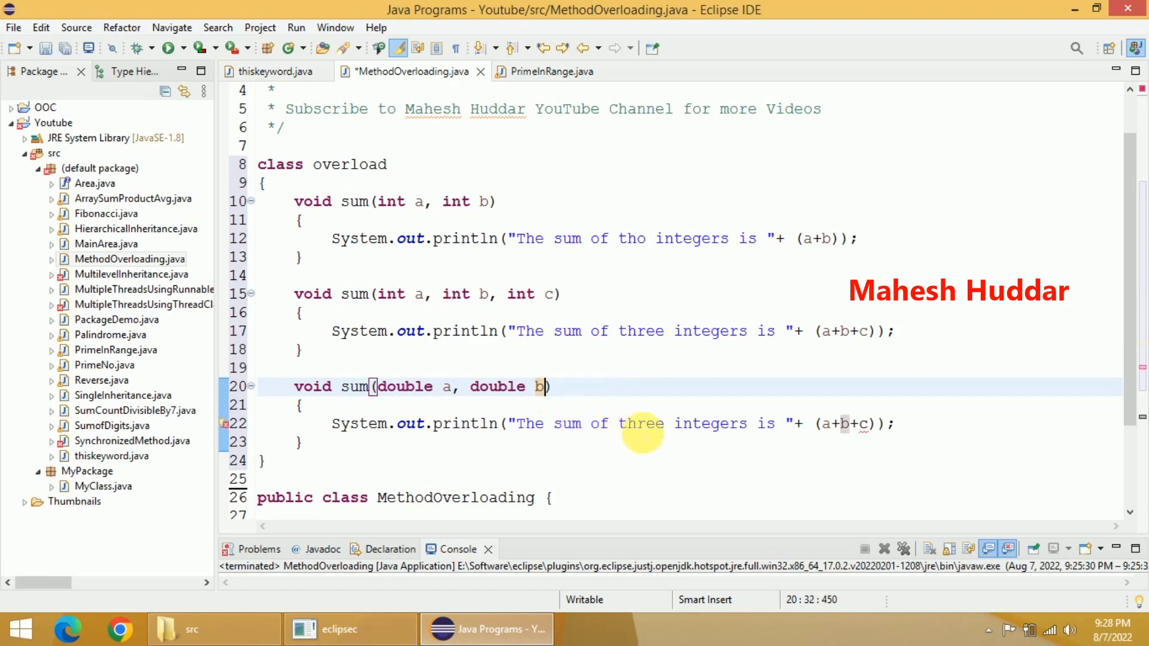
pyautogui.doubleClick(641, 424)
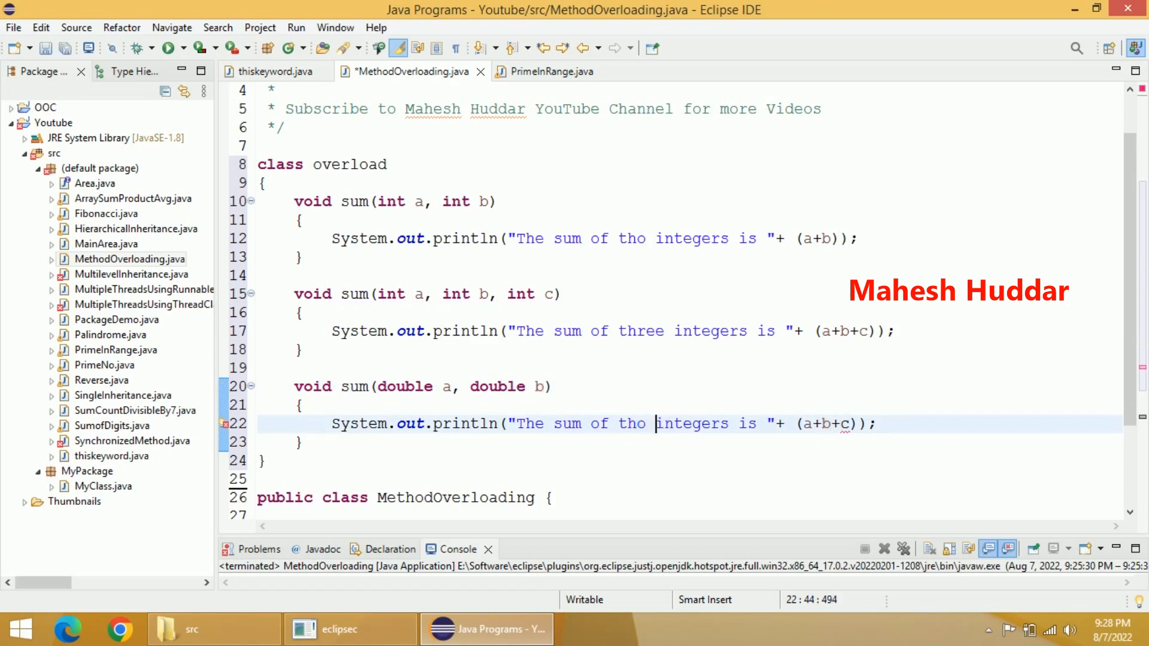
pyautogui.doubleClick(692, 423)
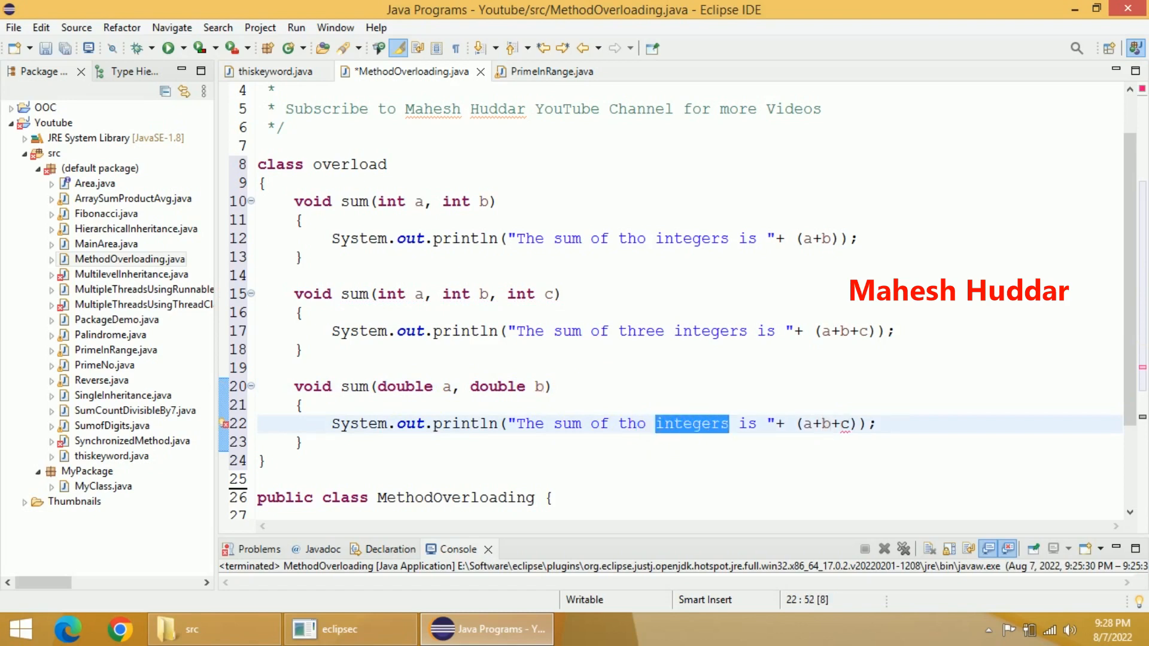
pyautogui.write('doubles')
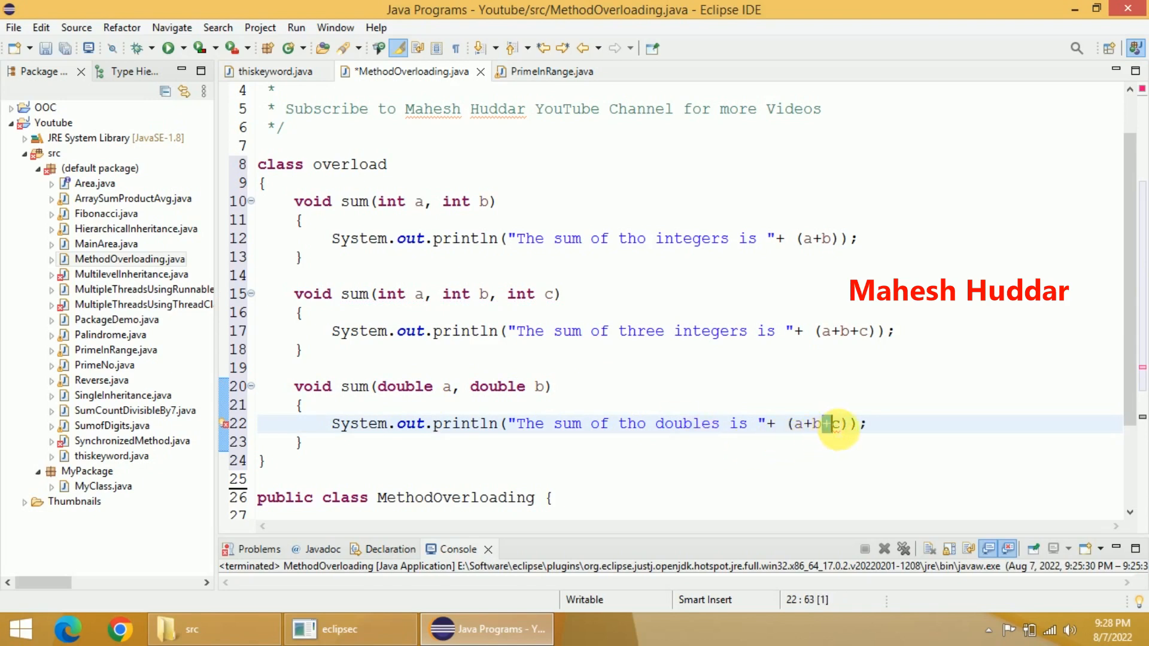
pyautogui.press('Backspace')
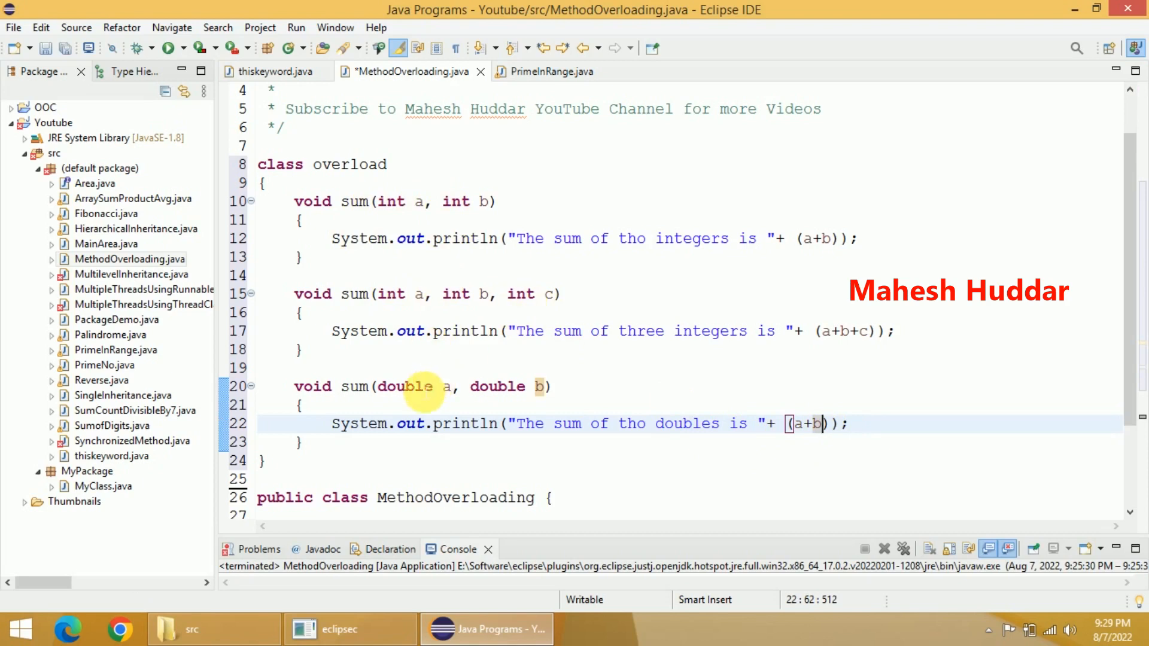
pyautogui.moveTo(499, 387)
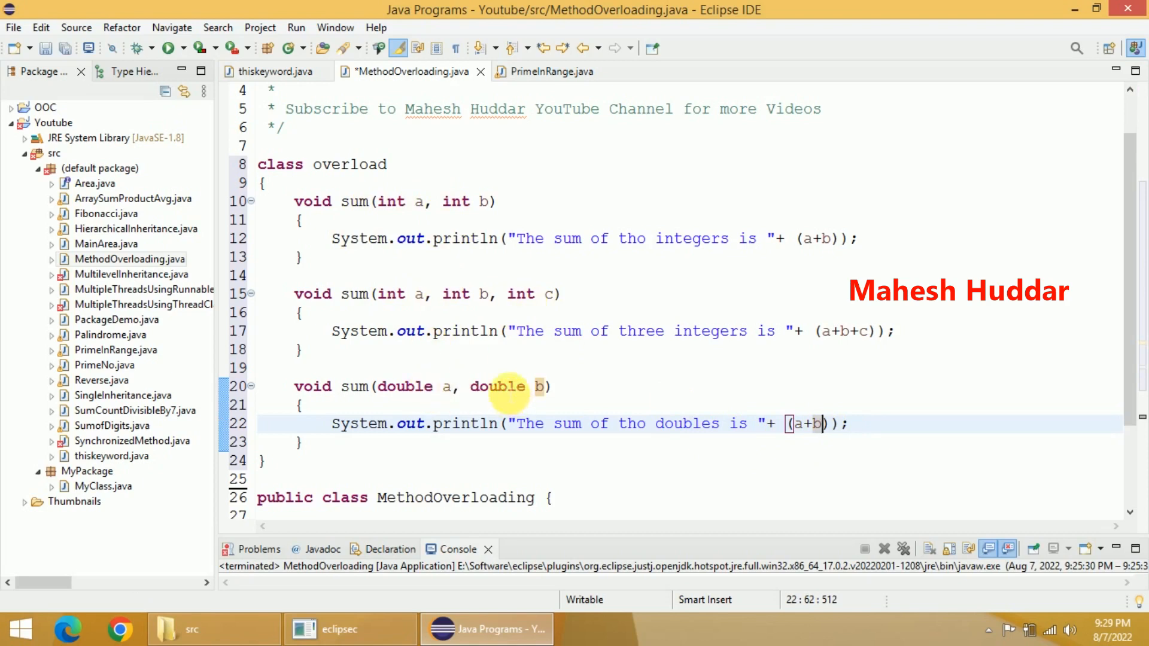
pyautogui.moveTo(447, 280)
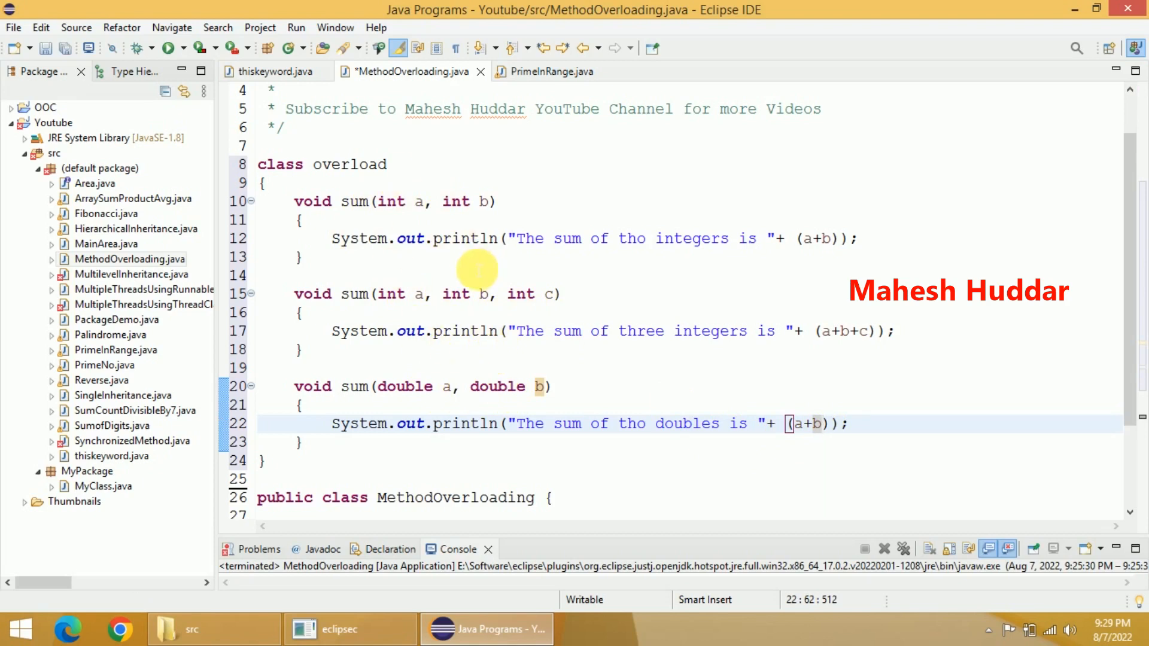
pyautogui.moveTo(440, 284)
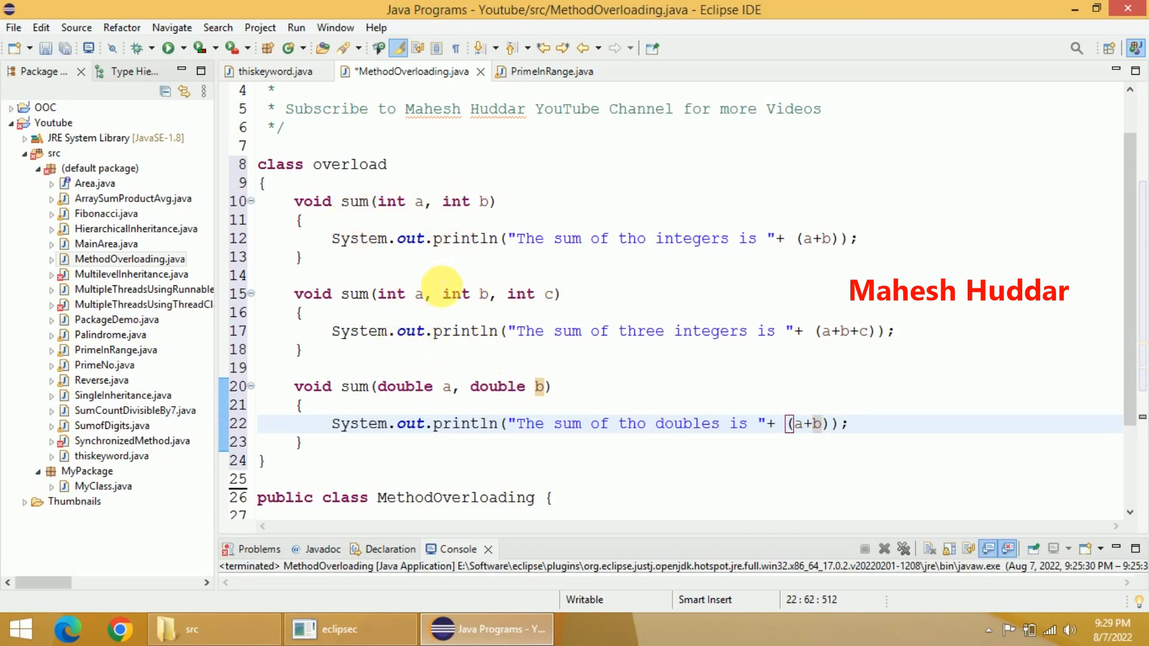
pyautogui.moveTo(638, 261)
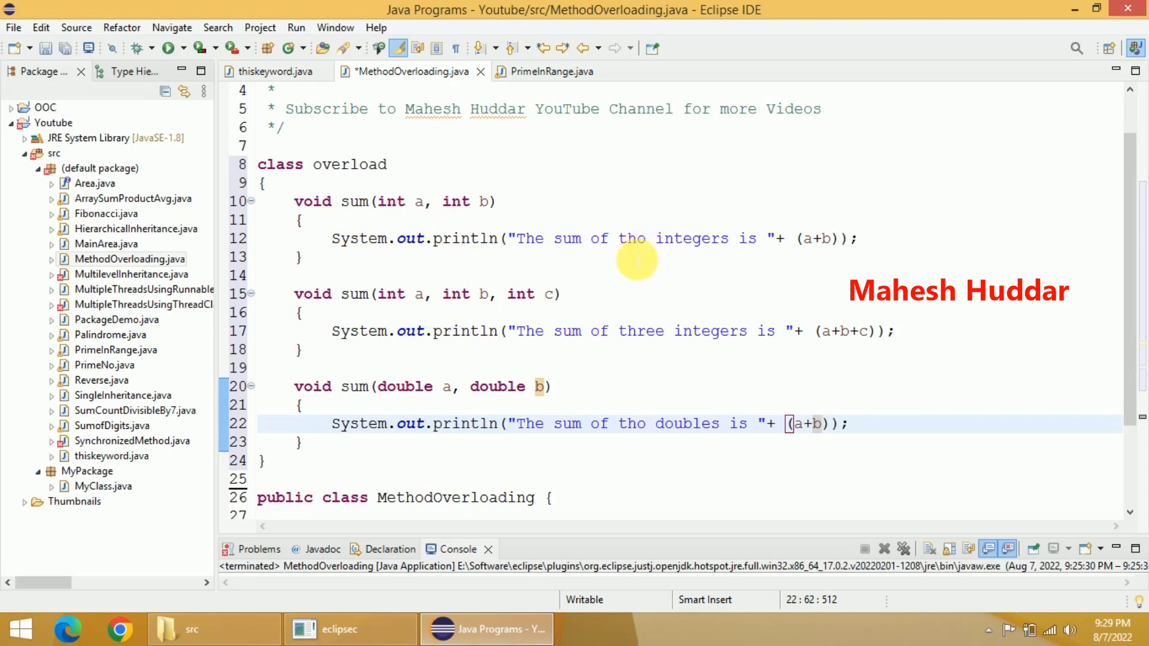
pyautogui.scroll(-3)
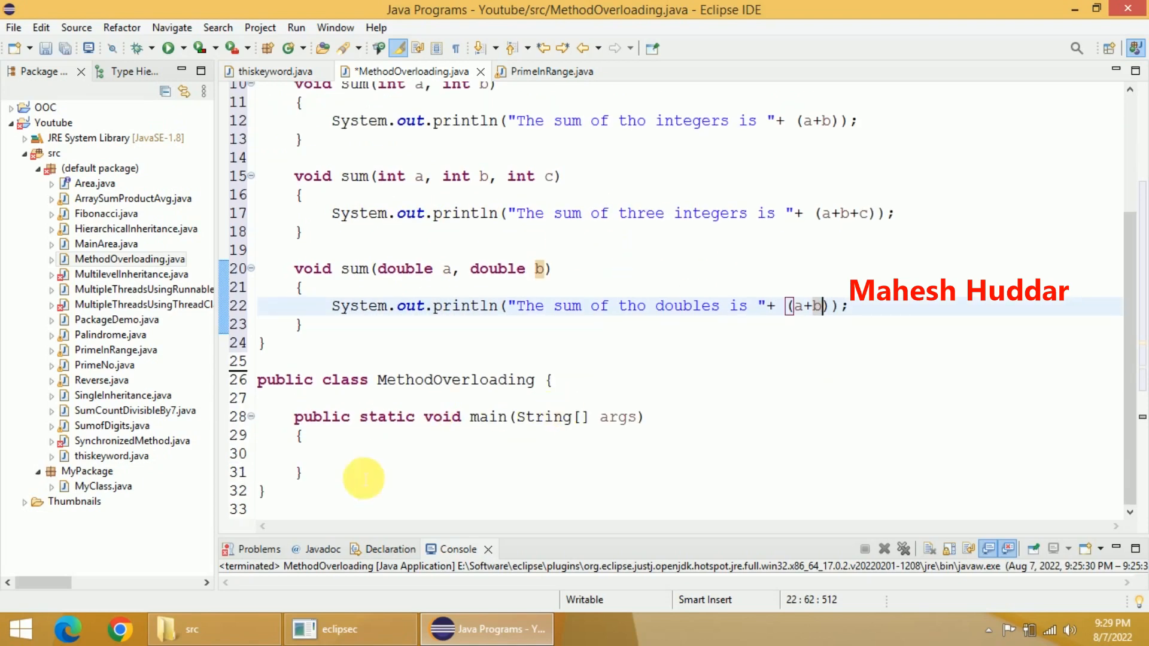
# Step: In main, create overload obj = new overload(); and call obj.sum(10, 20);
pyautogui.click(331, 453)
pyautogui.write('overload')
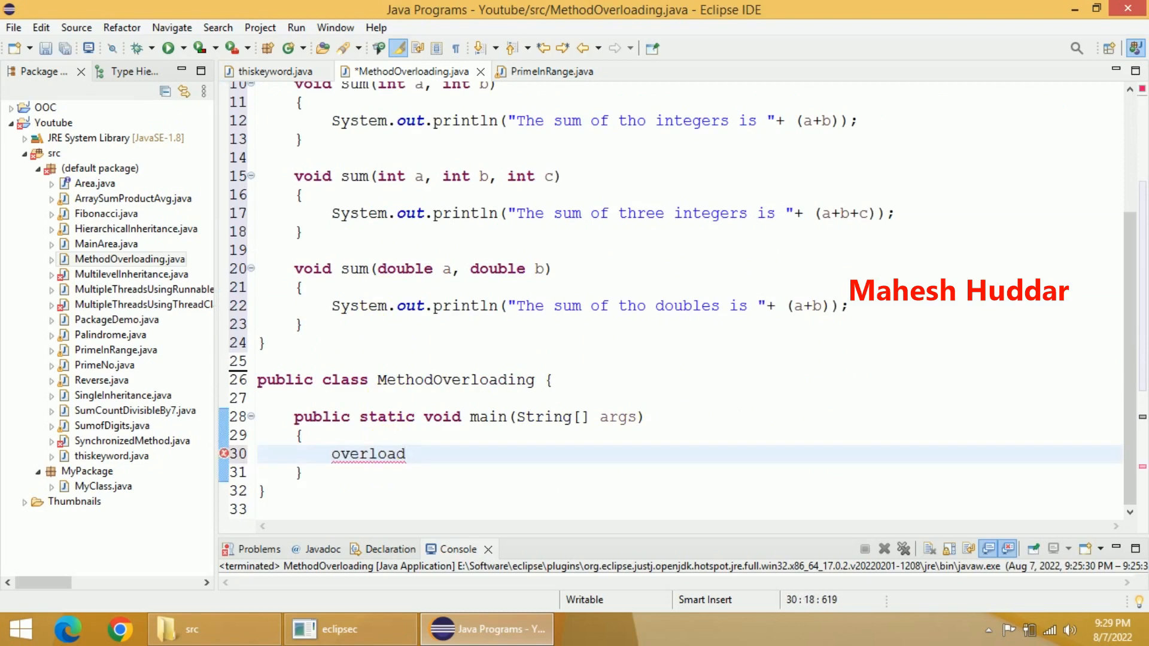
pyautogui.write('obj = ne')
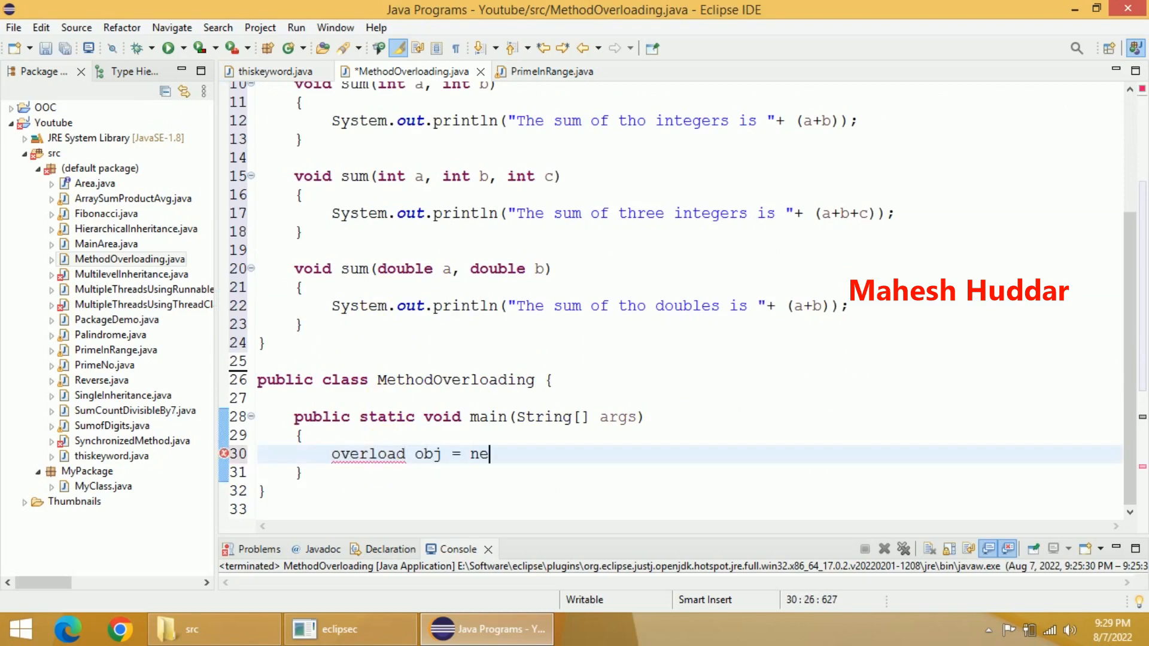
pyautogui.write('w overload();')
pyautogui.write('obj.sum(1')
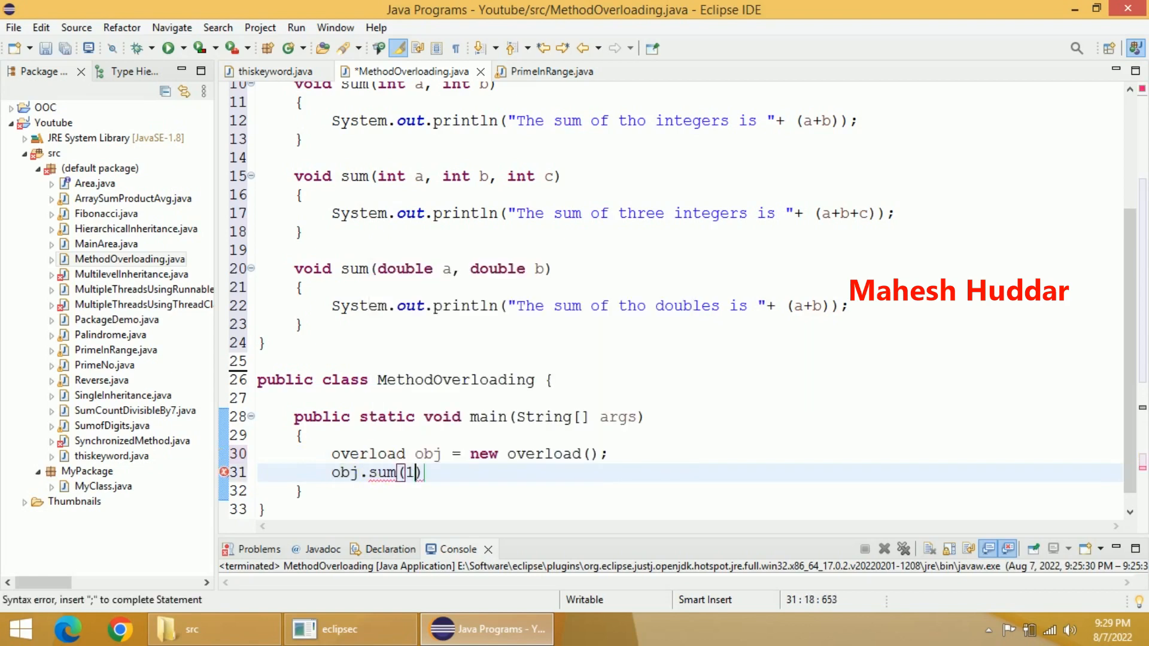
pyautogui.write('0, 20')
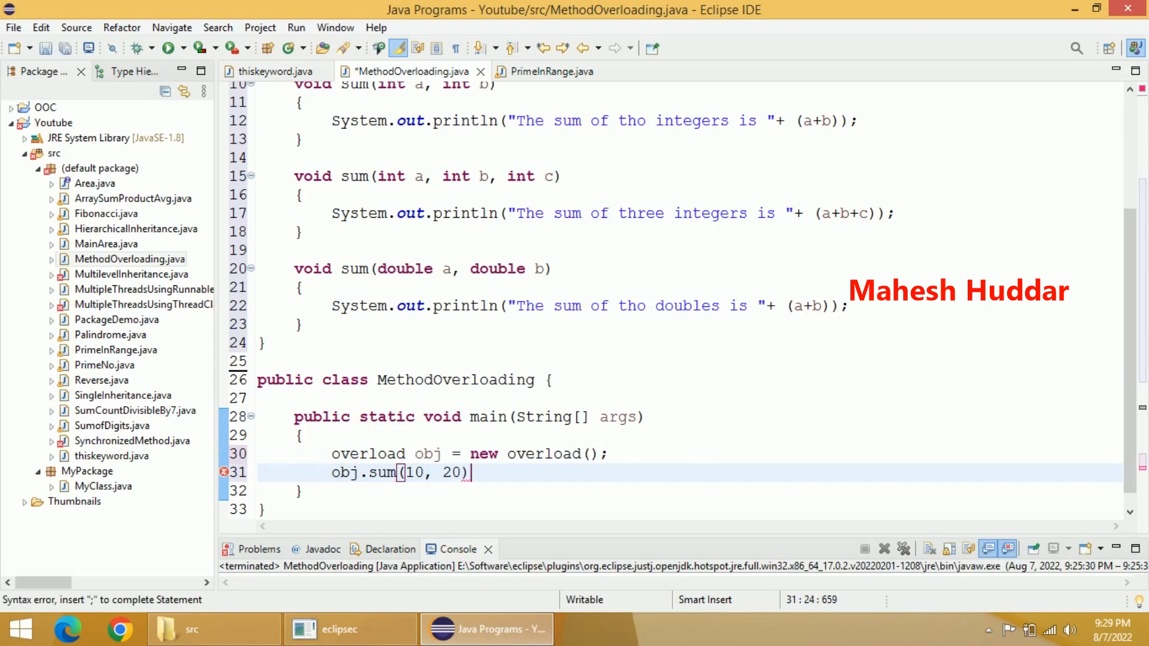
pyautogui.write(';')
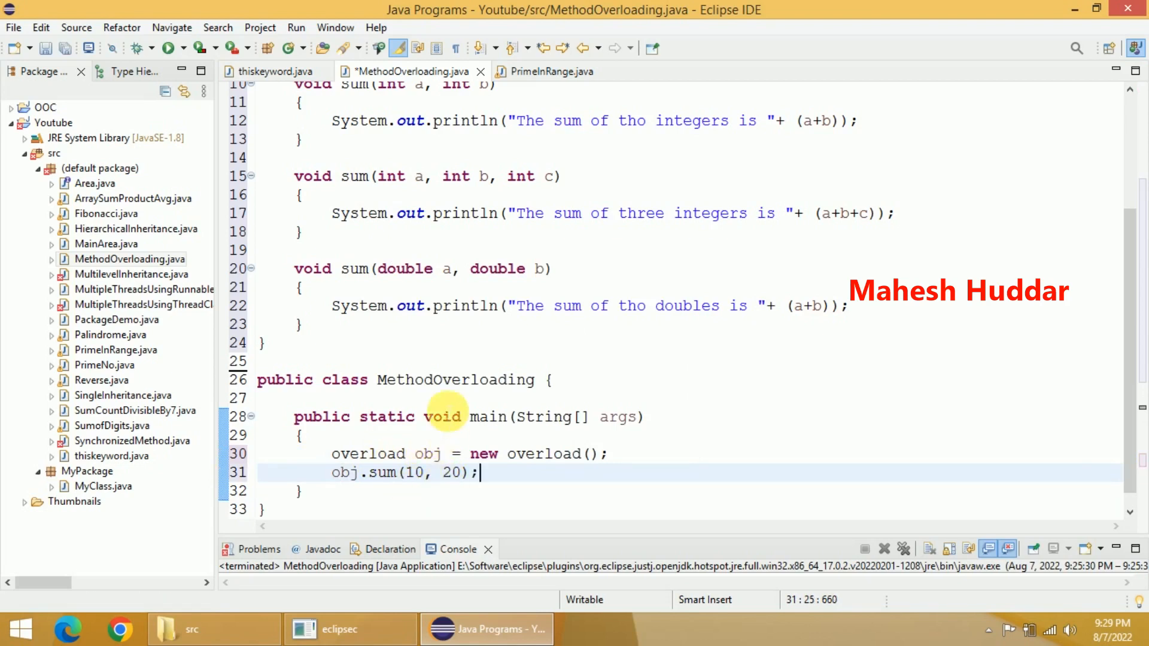
pyautogui.scroll(3)
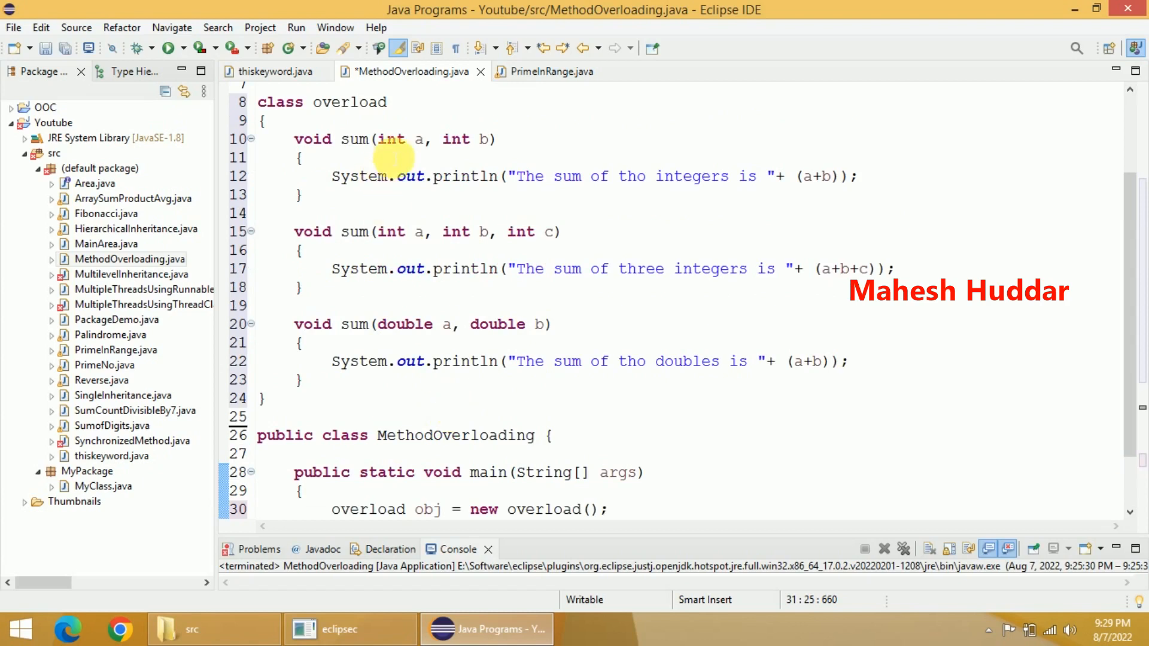
pyautogui.moveTo(440, 145)
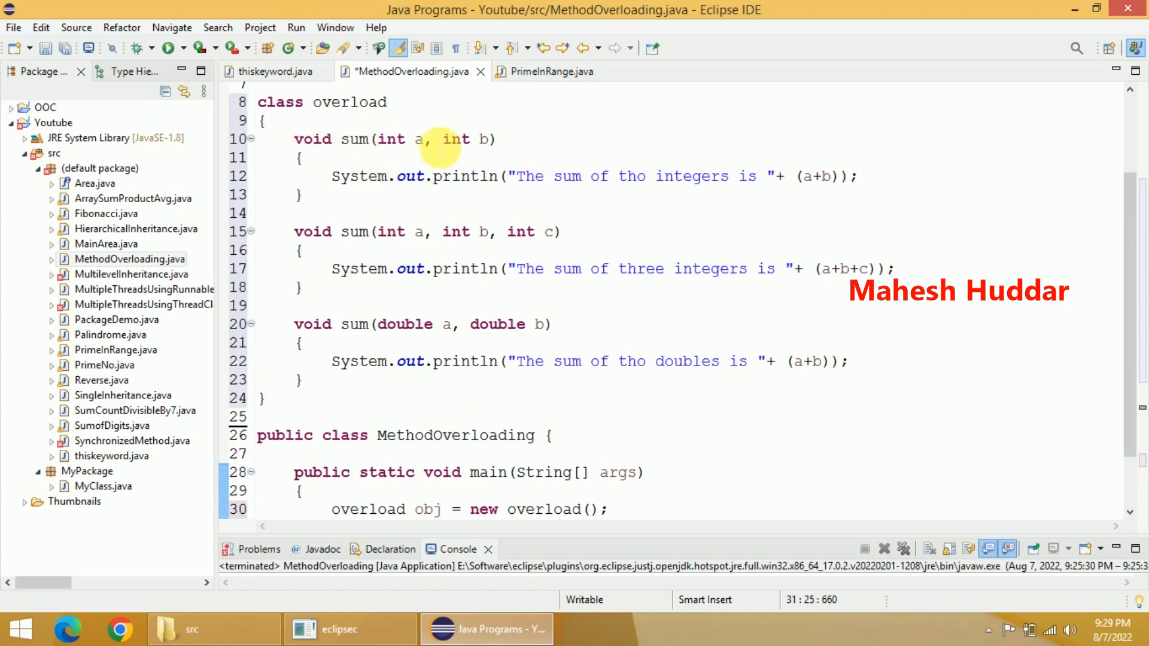
pyautogui.moveTo(418, 344)
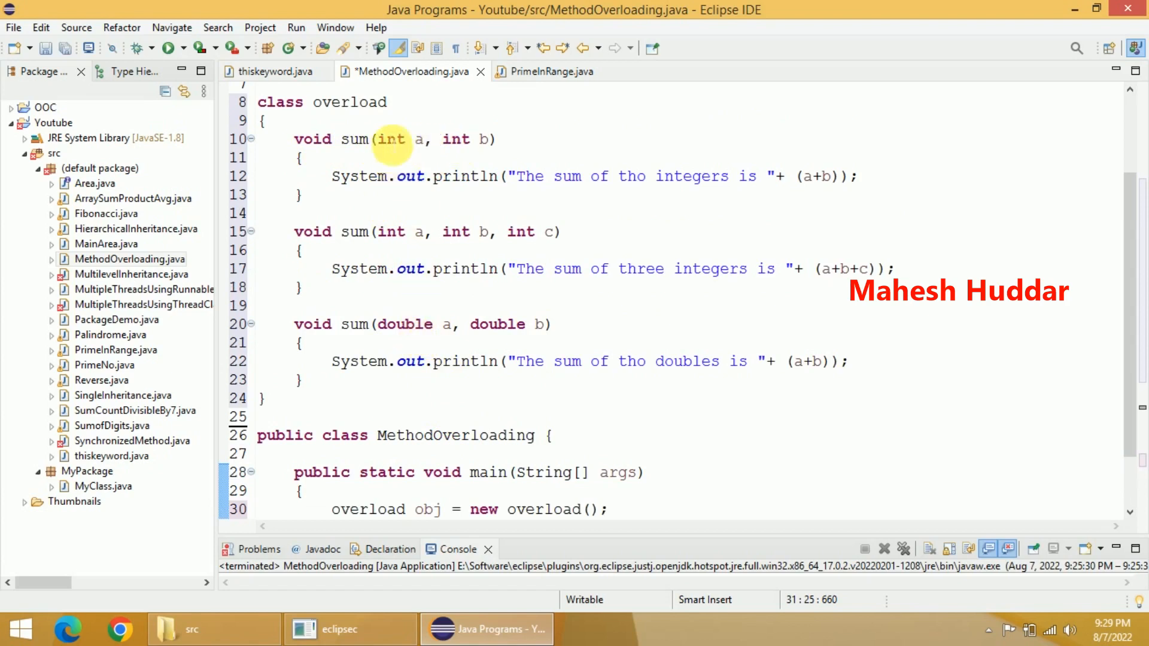
pyautogui.moveTo(421, 198)
pyautogui.write('obj.sum(10, 20);')
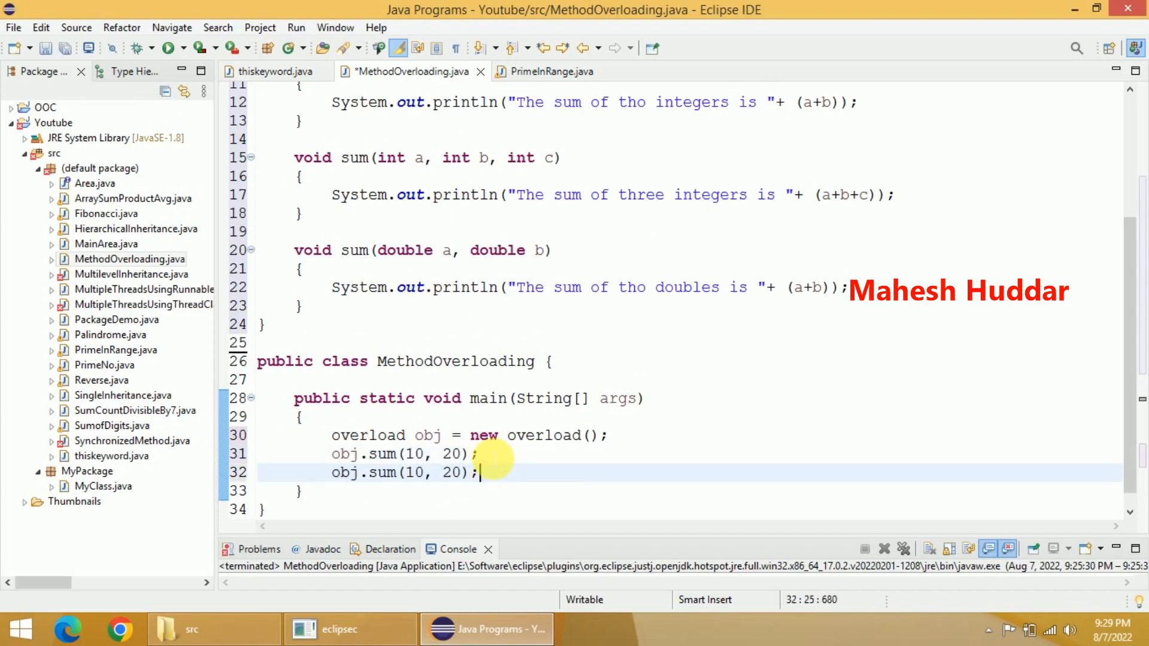
# Step: Add obj.sum(10, 20, 30); and obj.sum(10.5, 20.5); calls in main
pyautogui.write(', 30')
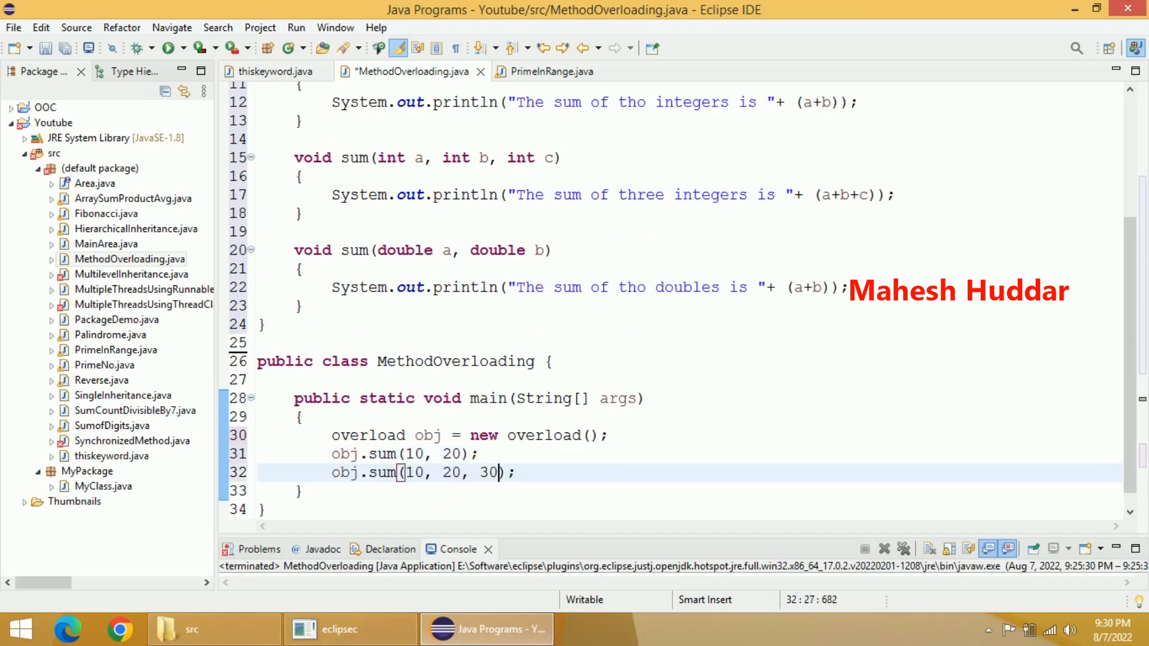
pyautogui.click(297, 157)
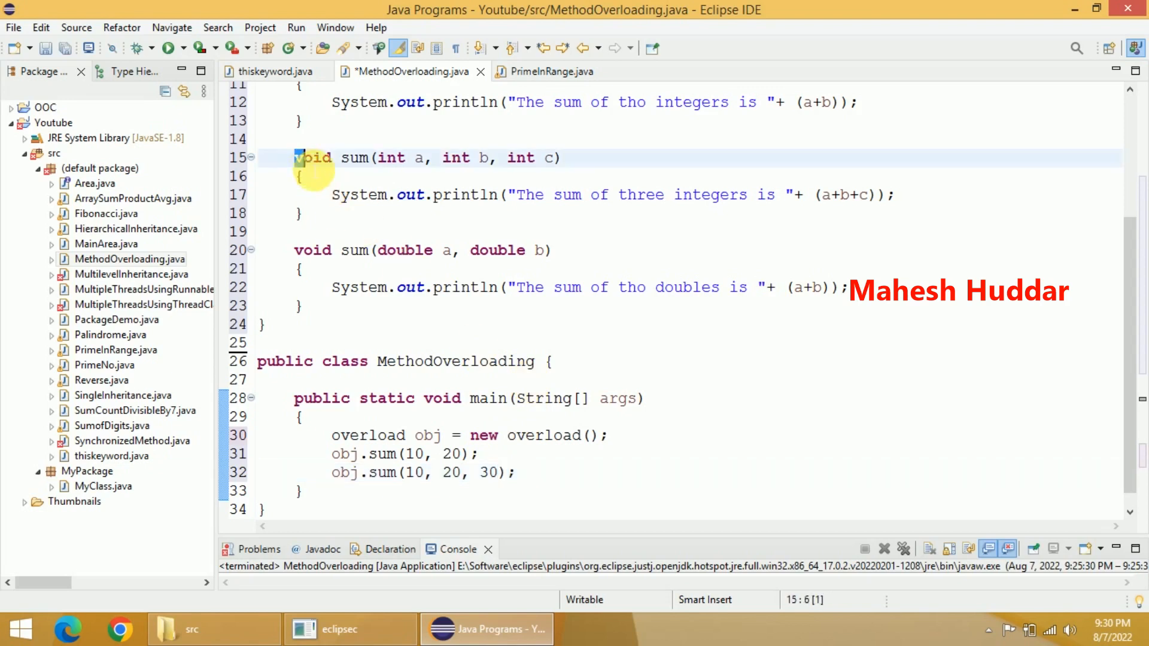
pyautogui.moveTo(294, 158); pyautogui.dragTo(301, 213)
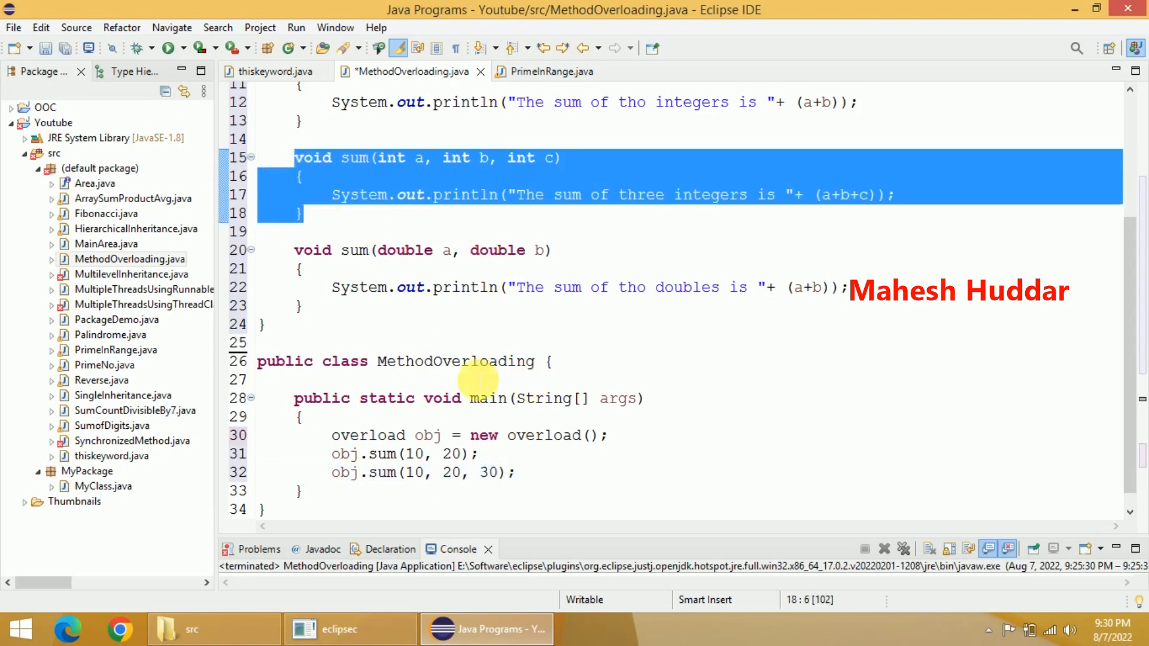
pyautogui.write('obj.sum(10, 20);')
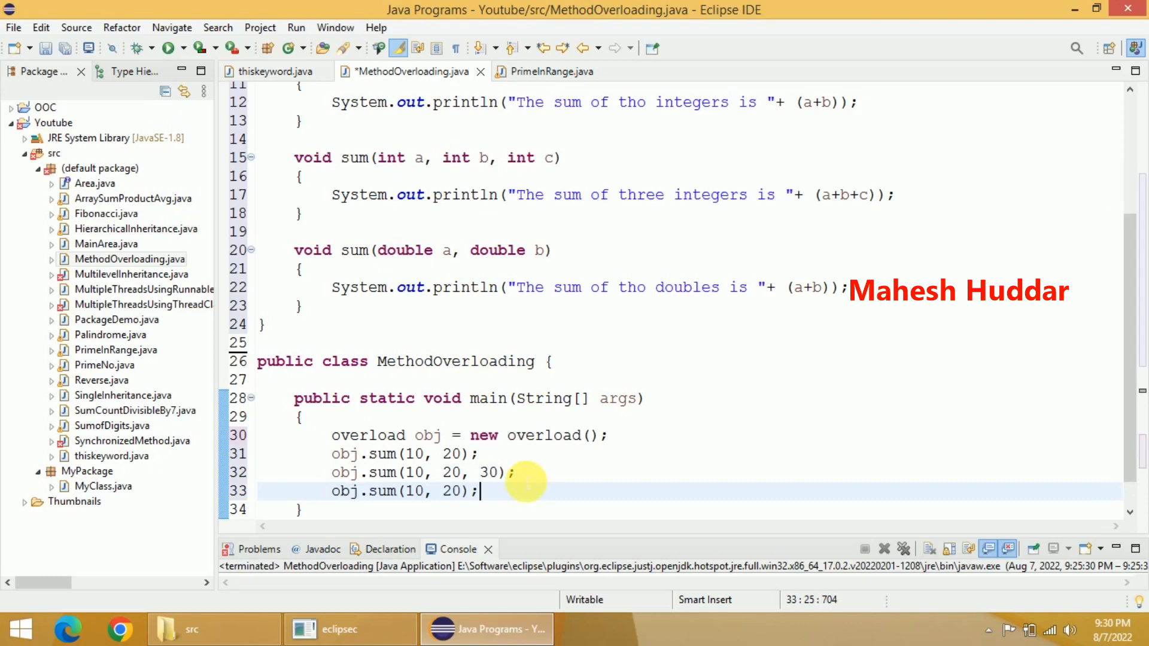
pyautogui.write('.')
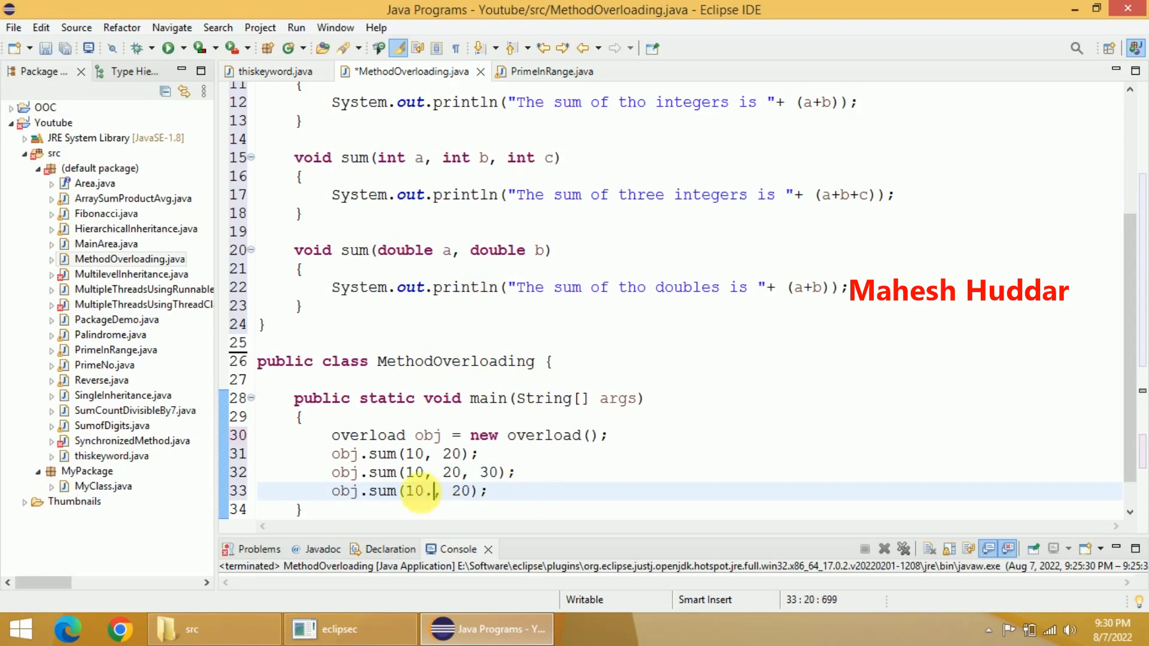
pyautogui.write('5')
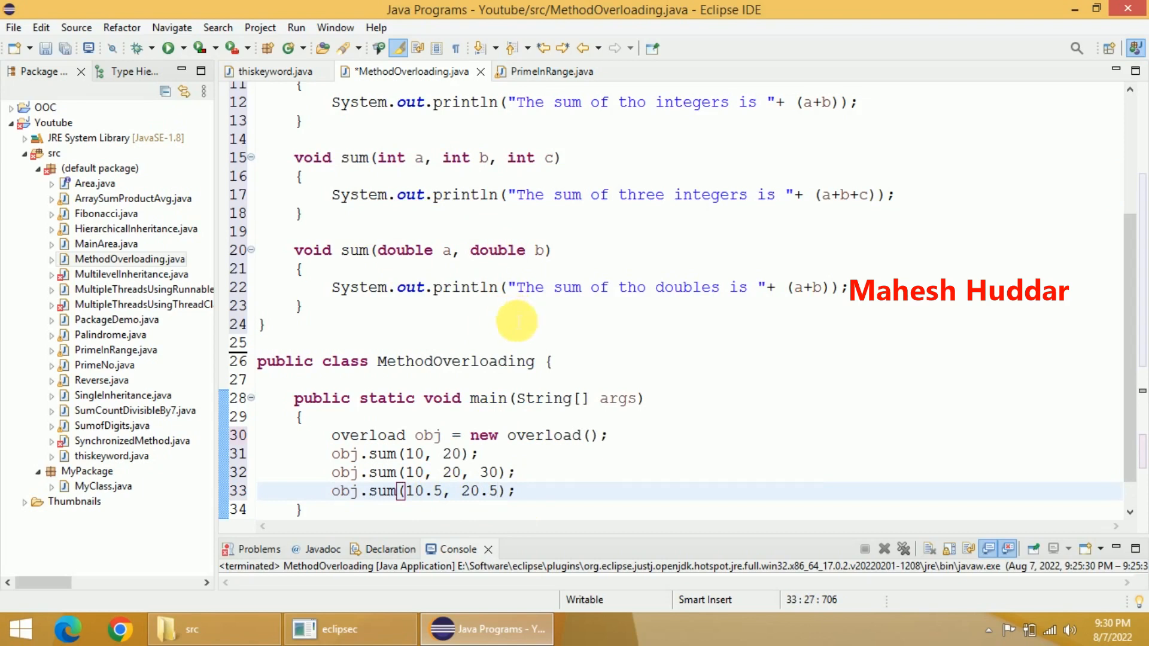
pyautogui.moveTo(458, 261)
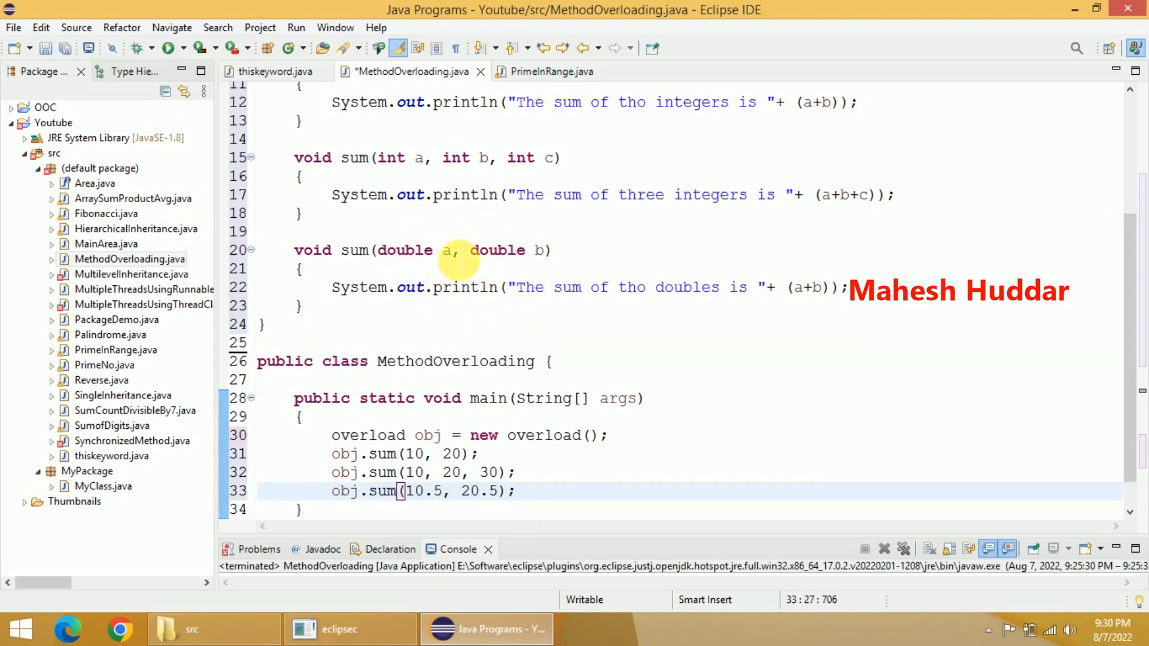
pyautogui.scroll(3)
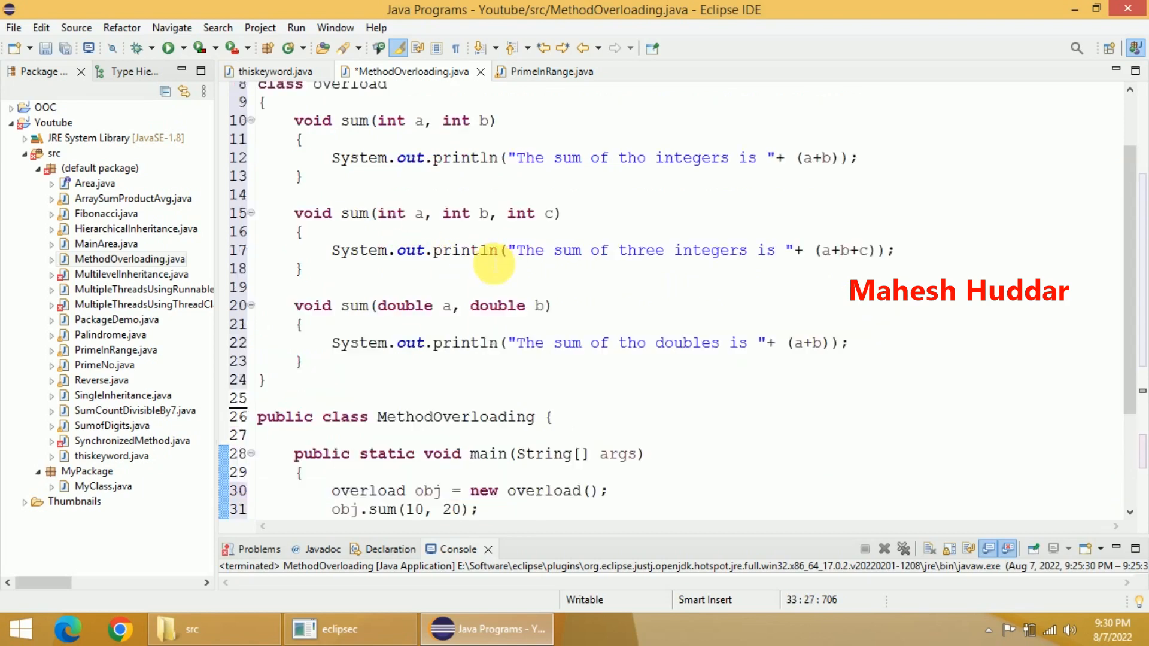
pyautogui.scroll(3)
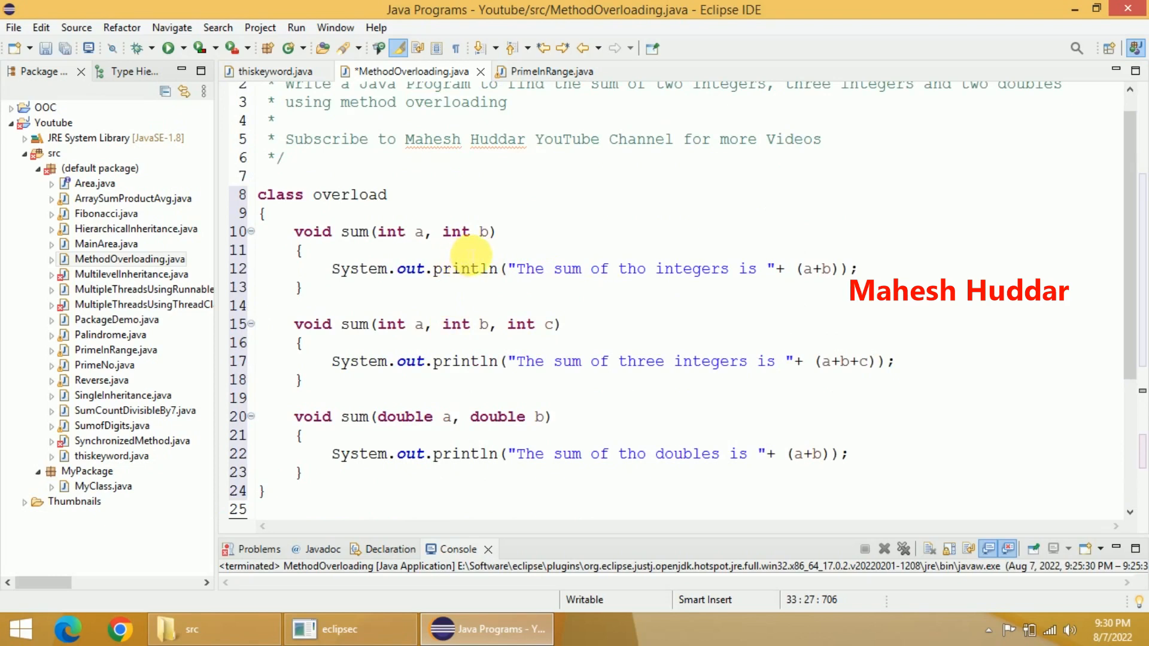
pyautogui.scroll(3)
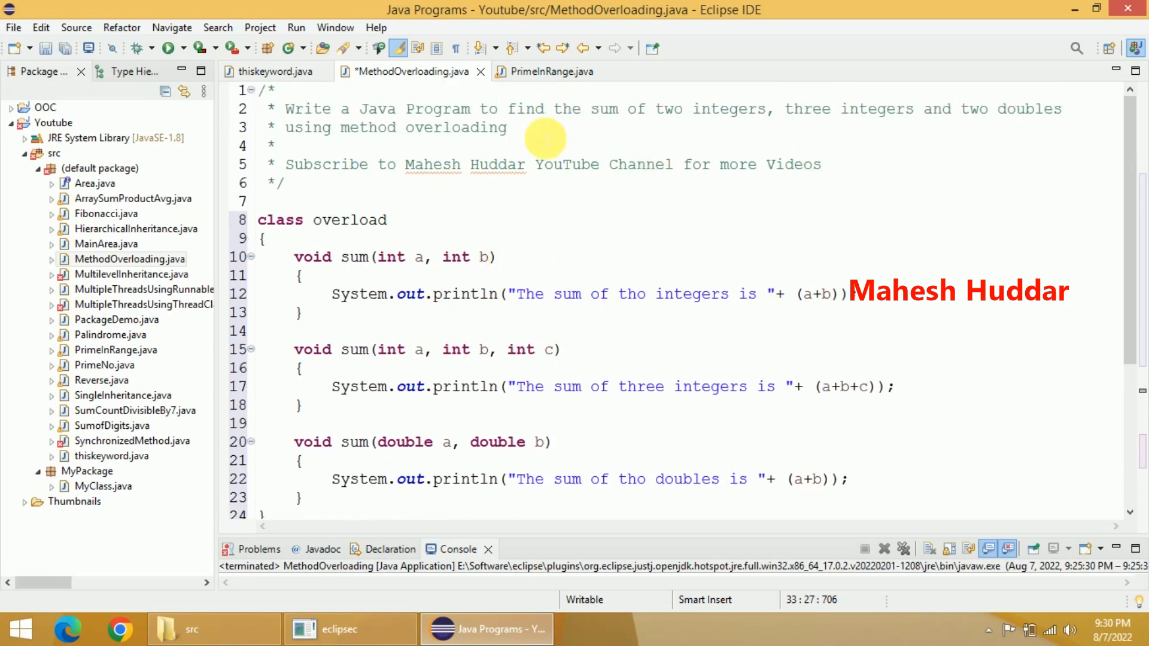
pyautogui.moveTo(853, 124)
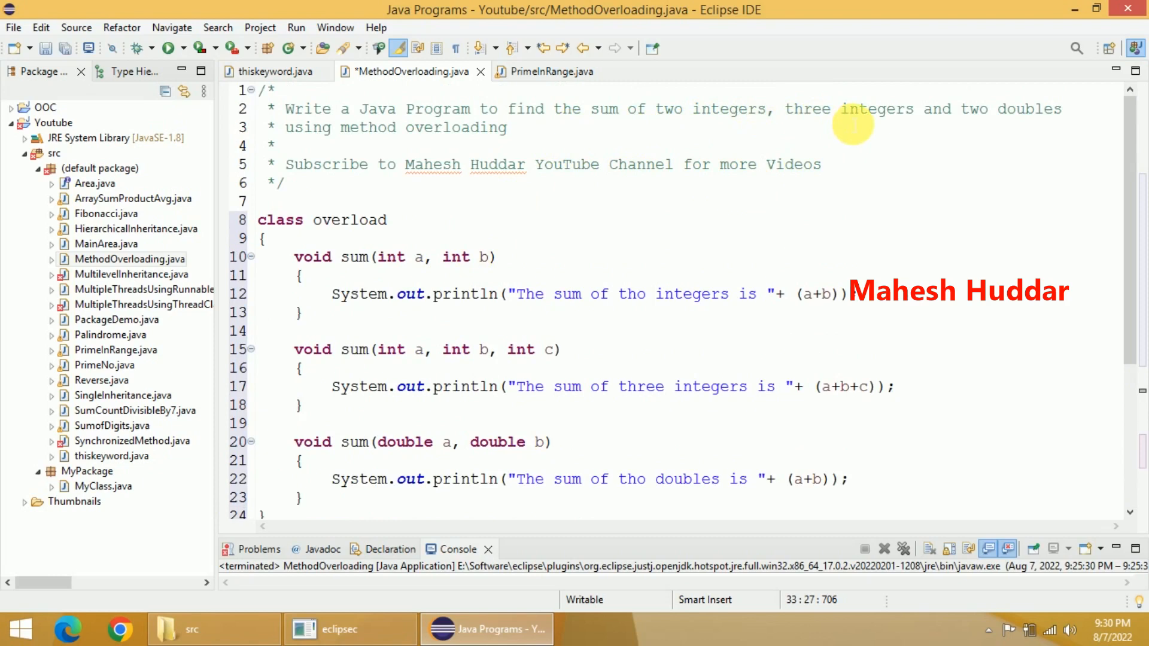
pyautogui.moveTo(604, 200)
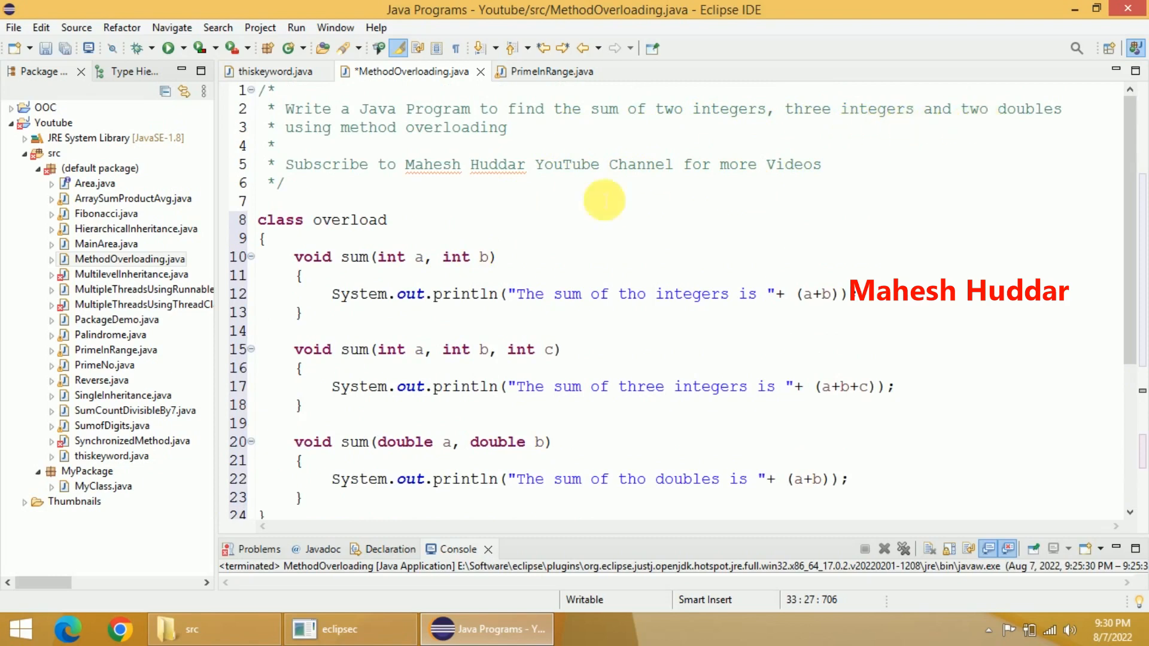
pyautogui.rightClick(604, 200)
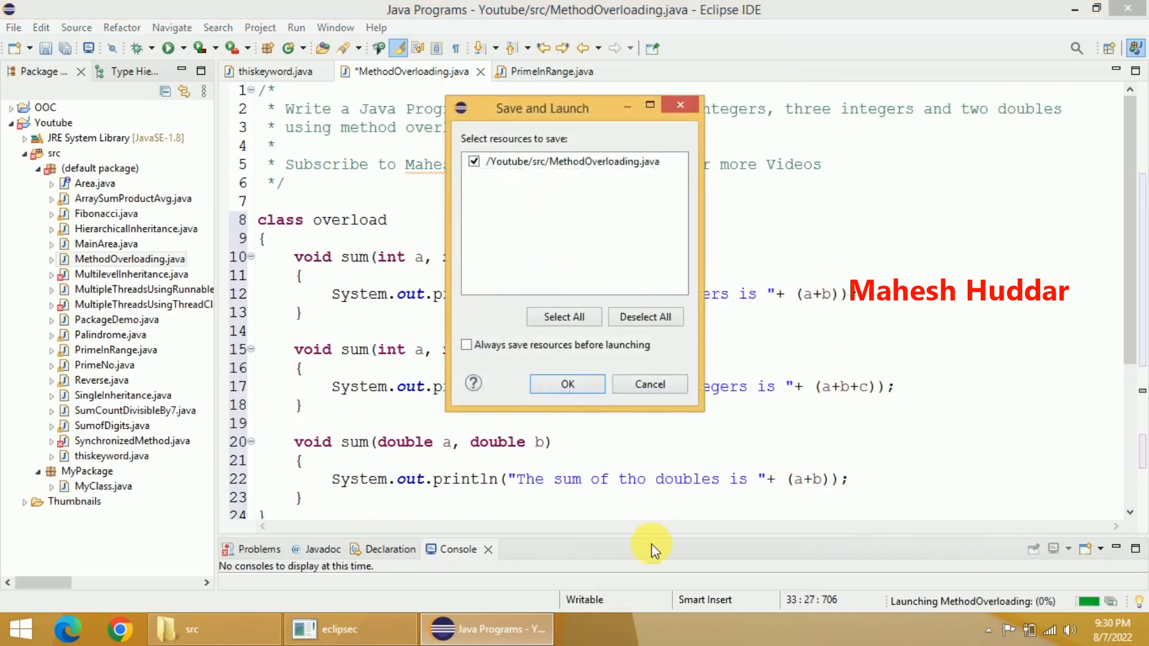
# Step: Save and launch MethodOverloading, showing 30, 60 and 31.0 in the Console
pyautogui.click(567, 384)
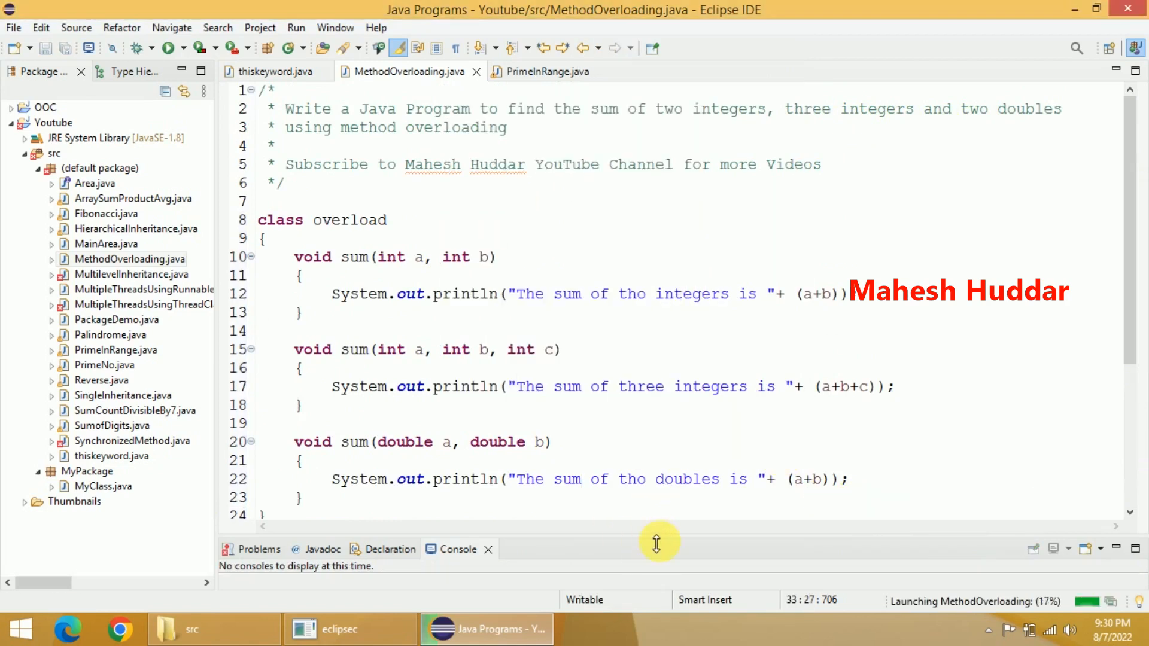
pyautogui.click(170, 48)
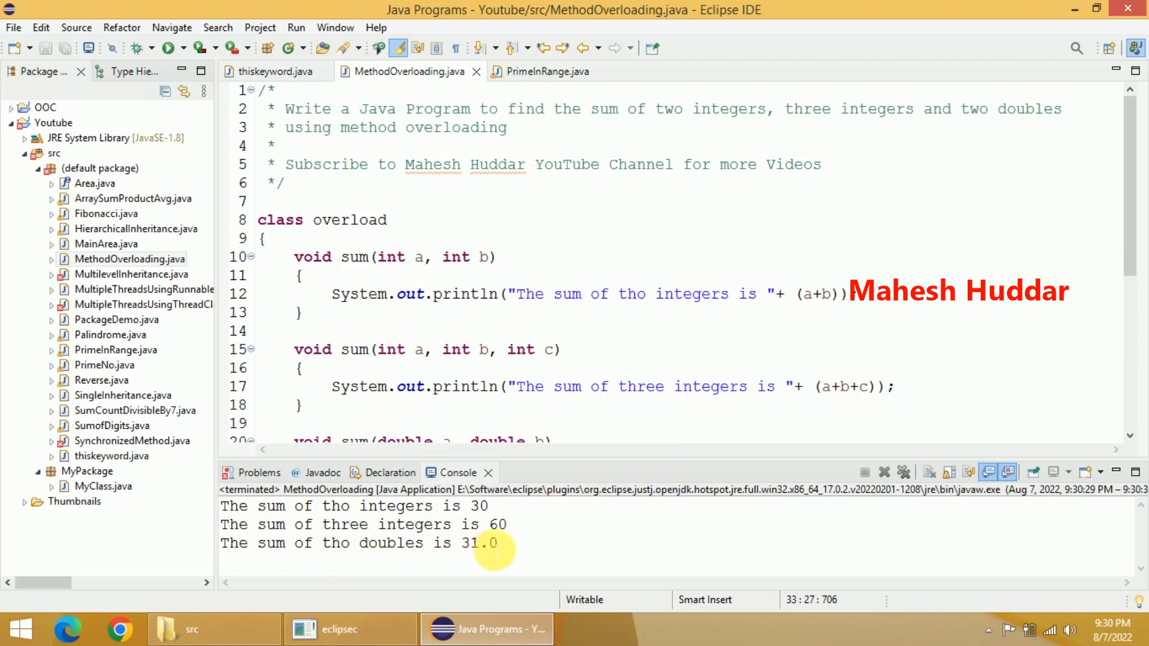
pyautogui.moveTo(645, 294)
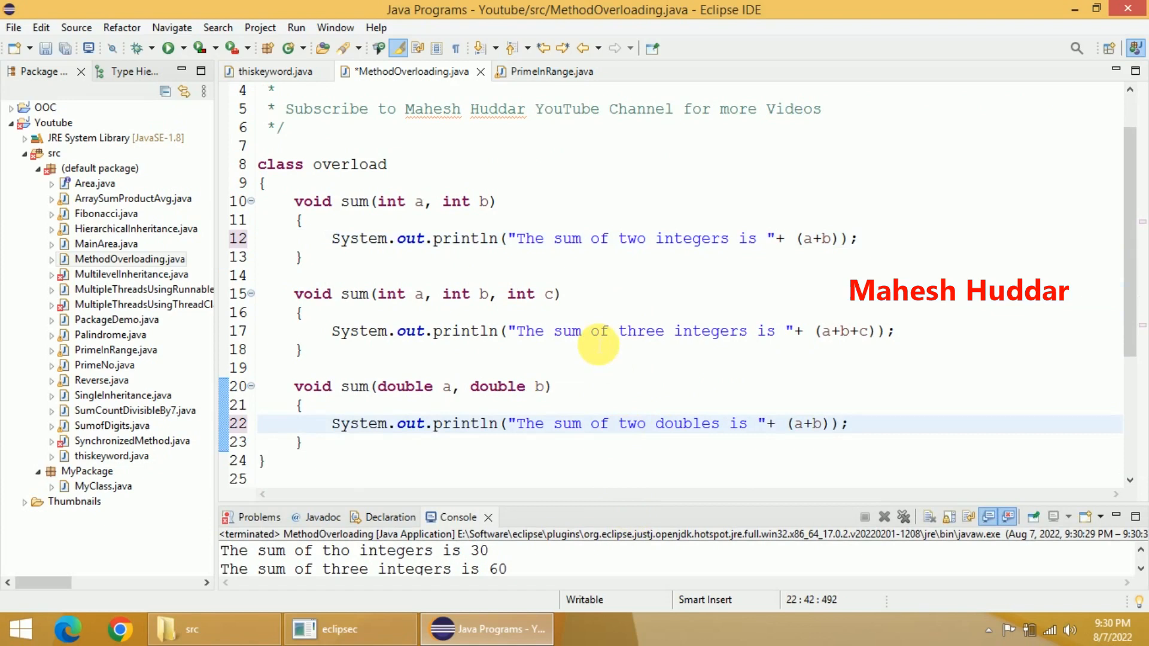
# Step: Scroll up to the println messages containing the "tho" typo
pyautogui.scroll(3)
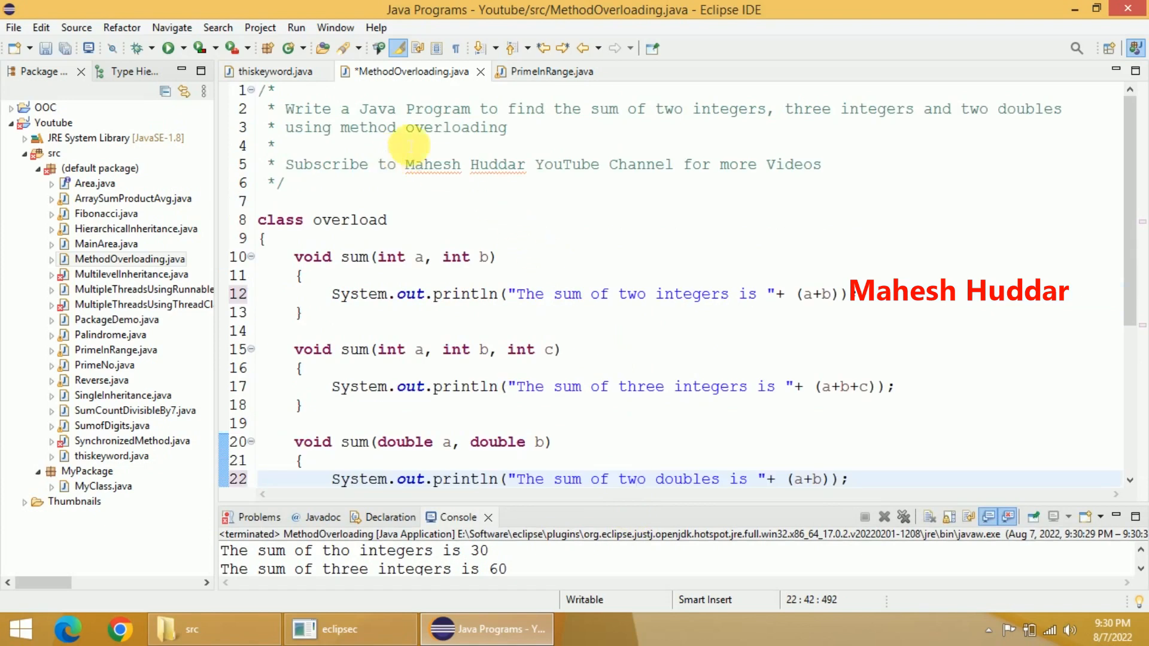
pyautogui.moveTo(474, 136)
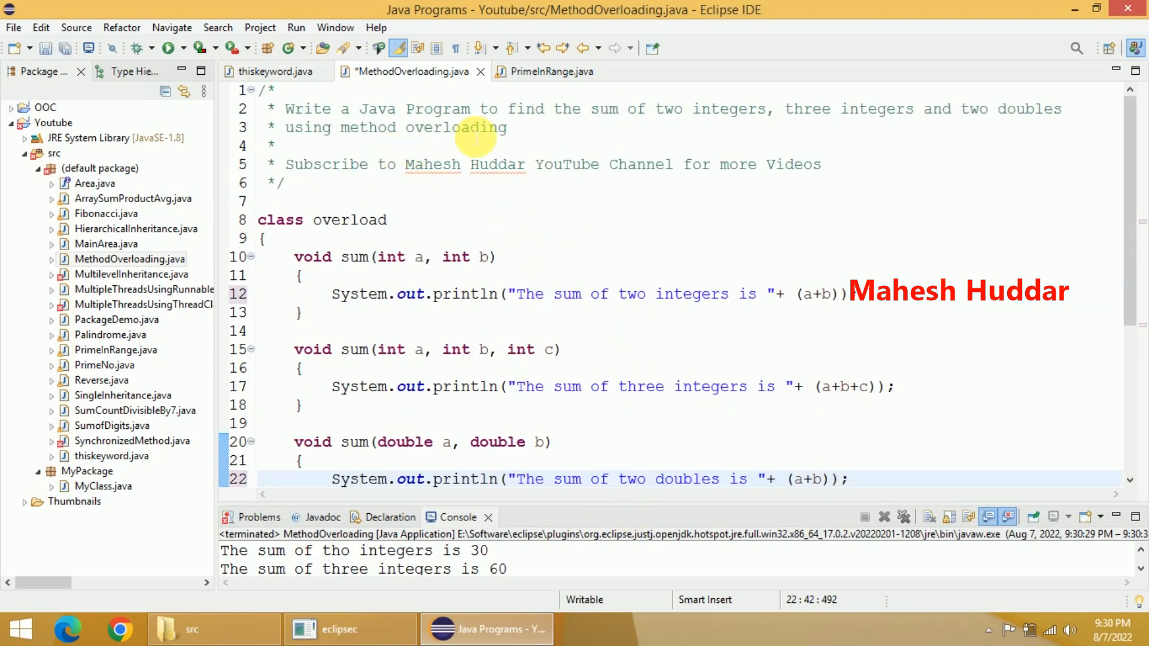